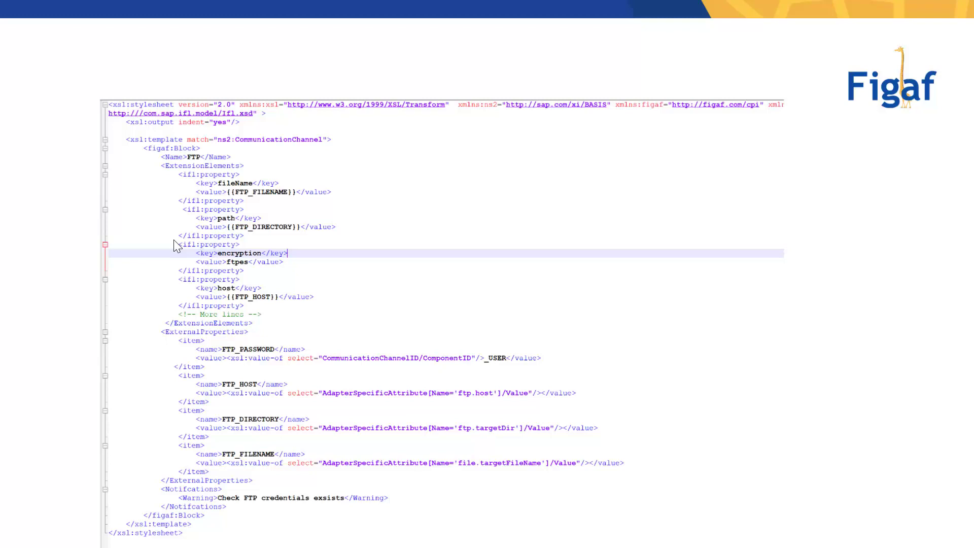
pyautogui.moveTo(108, 128)
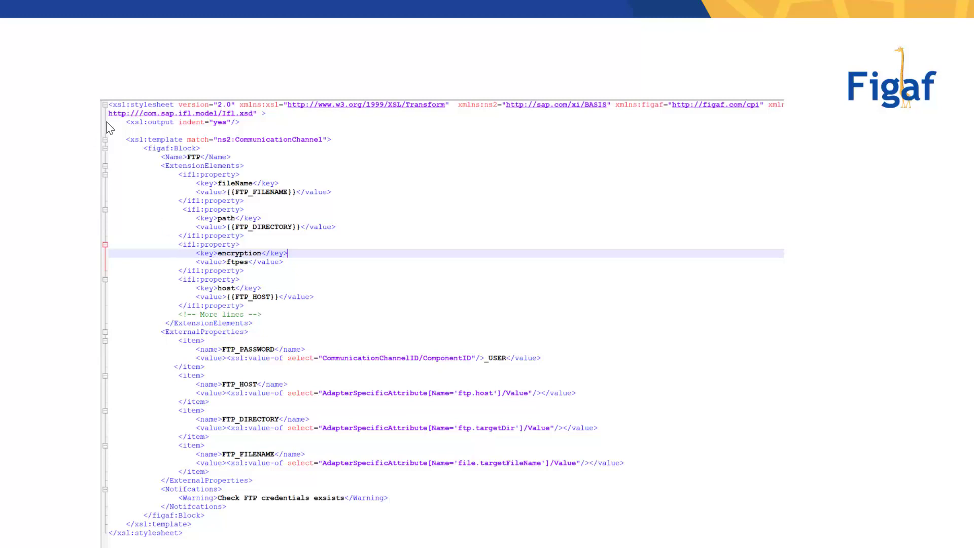
pyautogui.moveTo(214, 139)
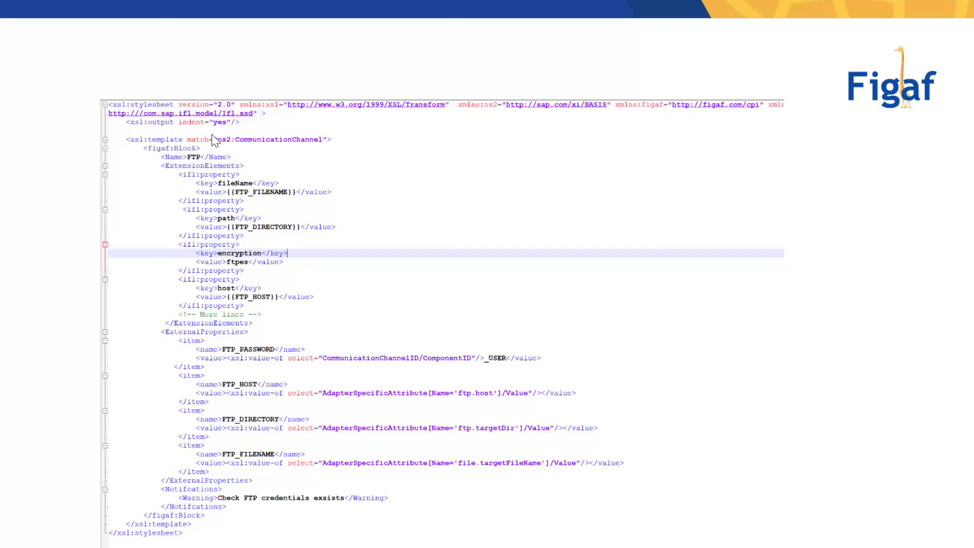
pyautogui.moveTo(313, 154)
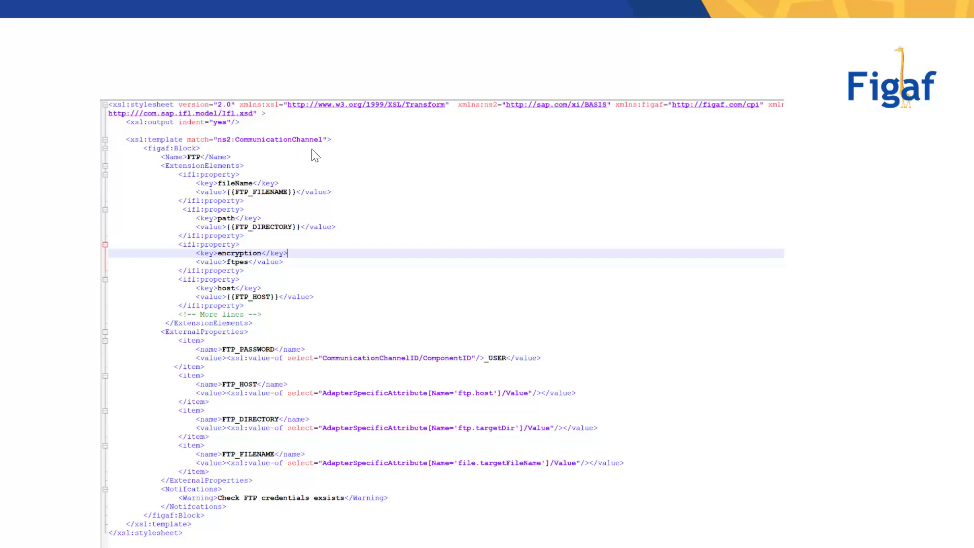
pyautogui.moveTo(243, 155)
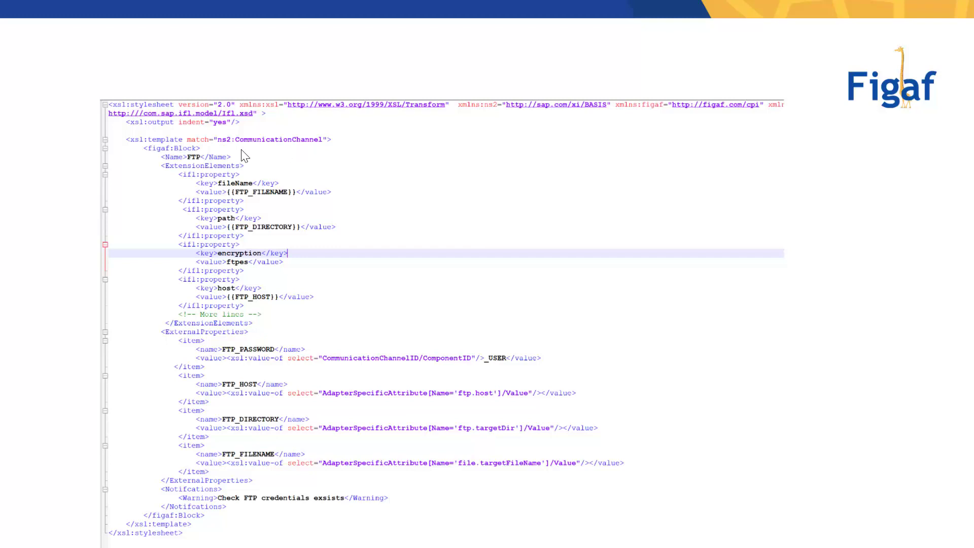
pyautogui.moveTo(314, 257)
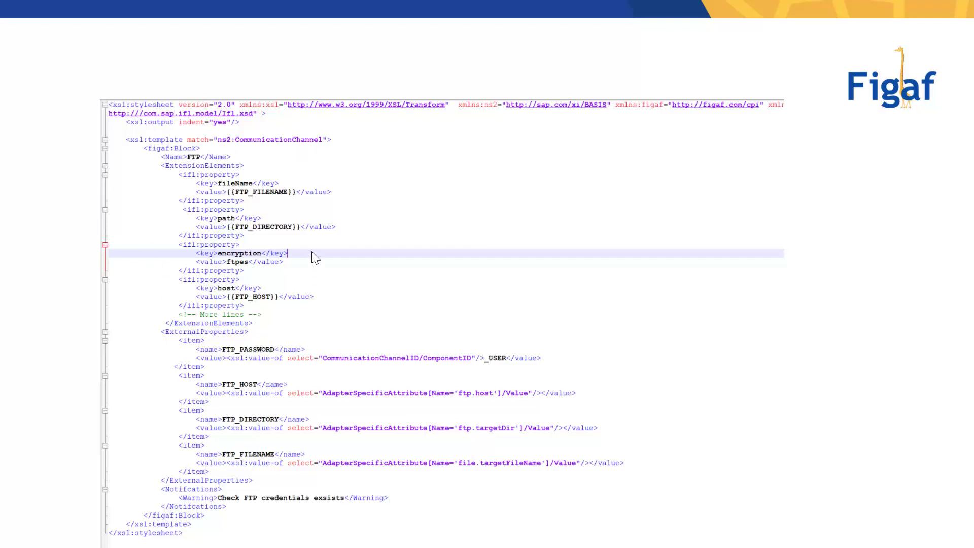
pyautogui.moveTo(189, 157)
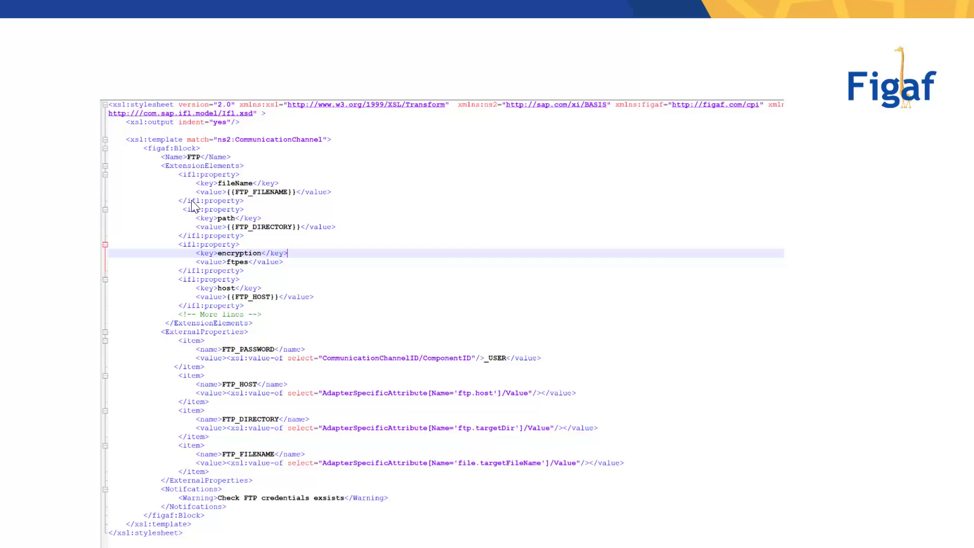
pyautogui.moveTo(161, 333)
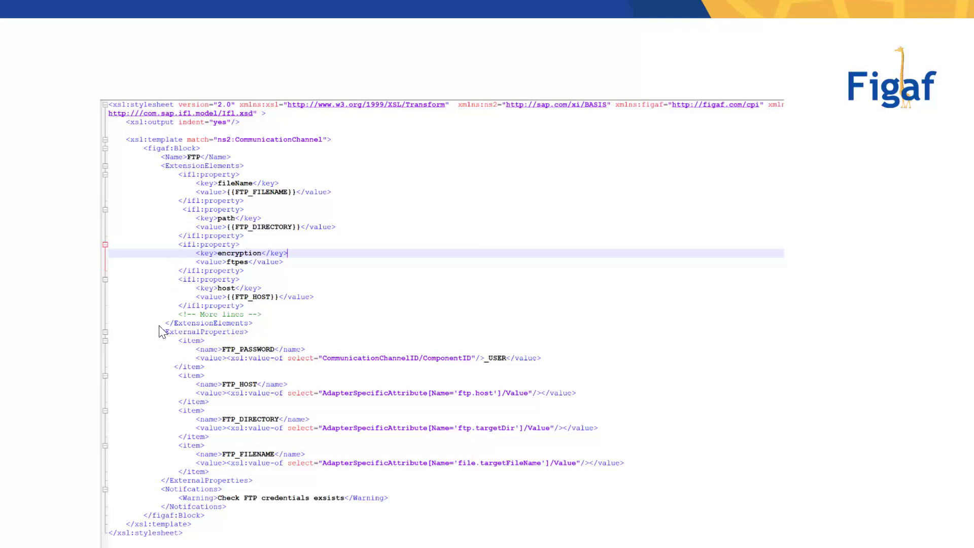
pyautogui.moveTo(276, 391)
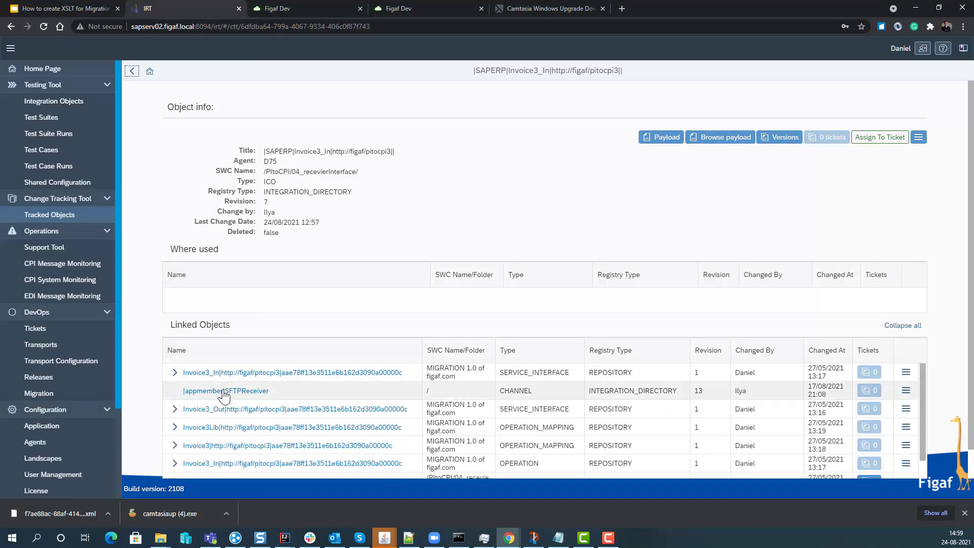
pyautogui.moveTo(225, 390)
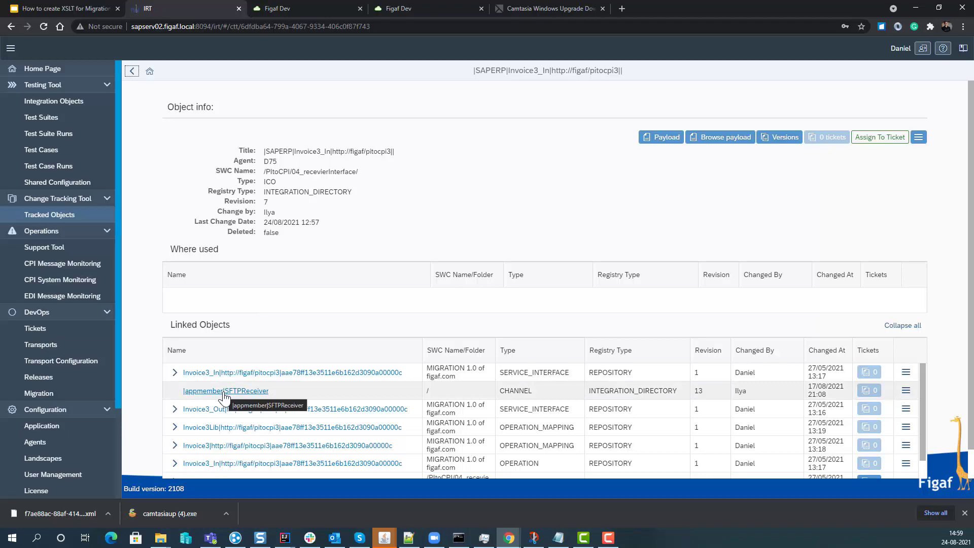
# Open the linked |appmember|SFTPReceiver channel from the Linked Objects table.
pyautogui.click(225, 390)
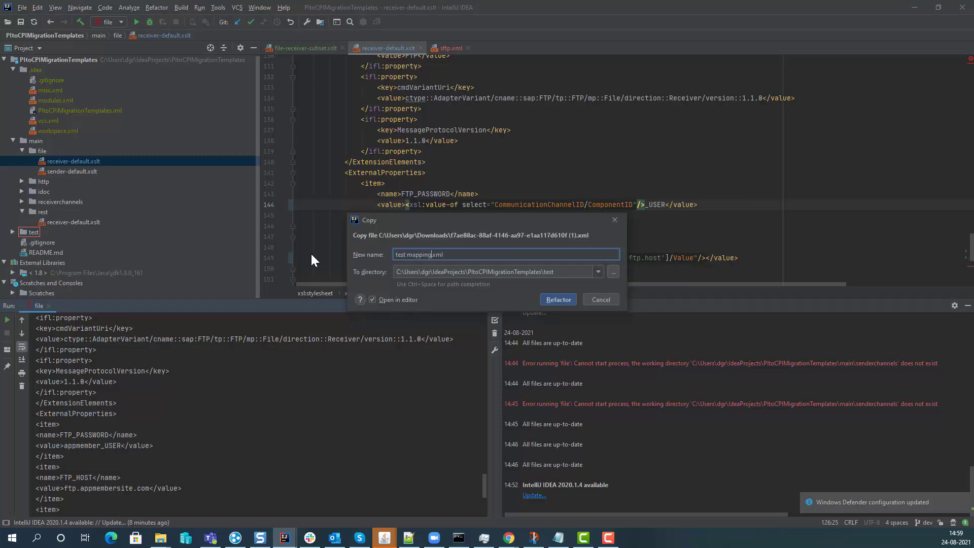
# Copy the downloaded channel XML into the test folder as 'test mapping sftp.xml'.
pyautogui.write('sftp')
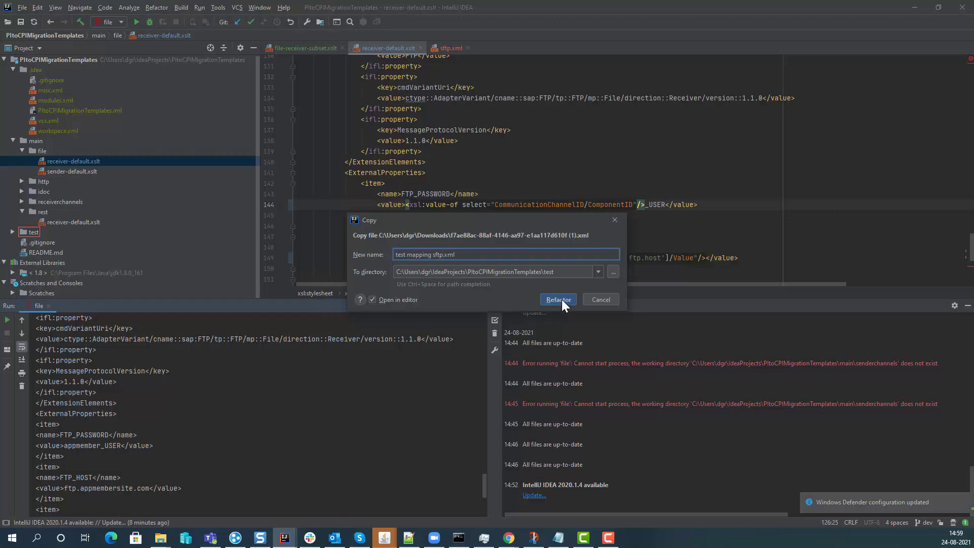
pyautogui.click(557, 299)
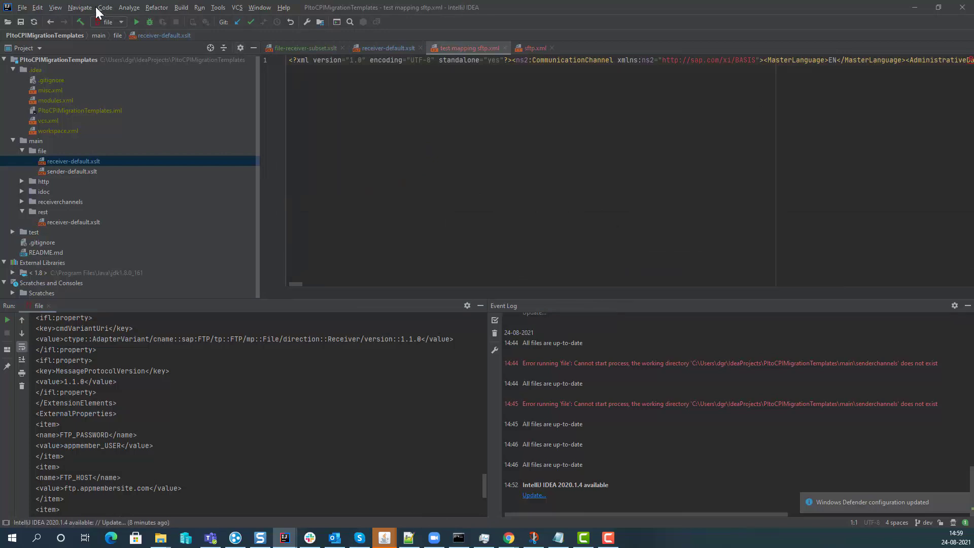
# Reformat the copied channel XML into readable indented lines via Code > Reformat Code.
pyautogui.click(79, 7)
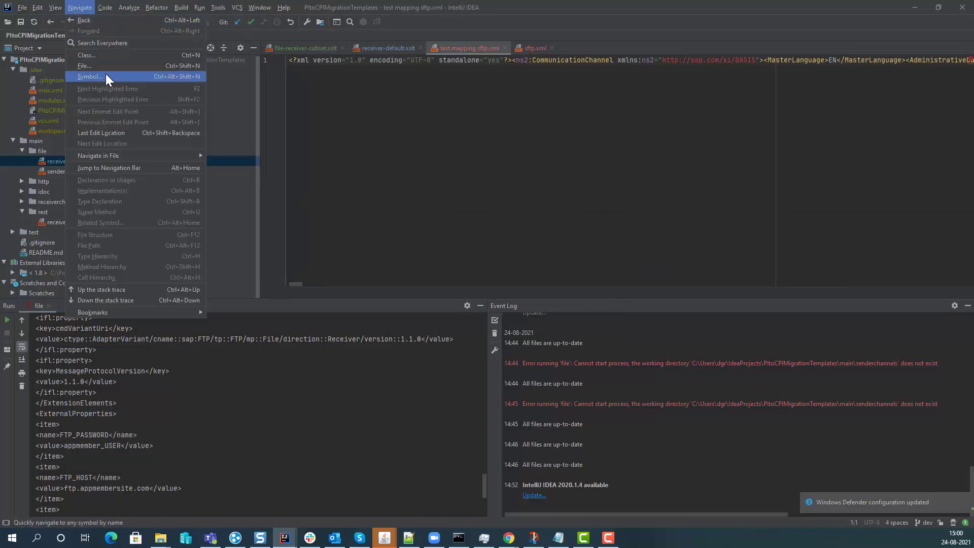
pyautogui.click(128, 7)
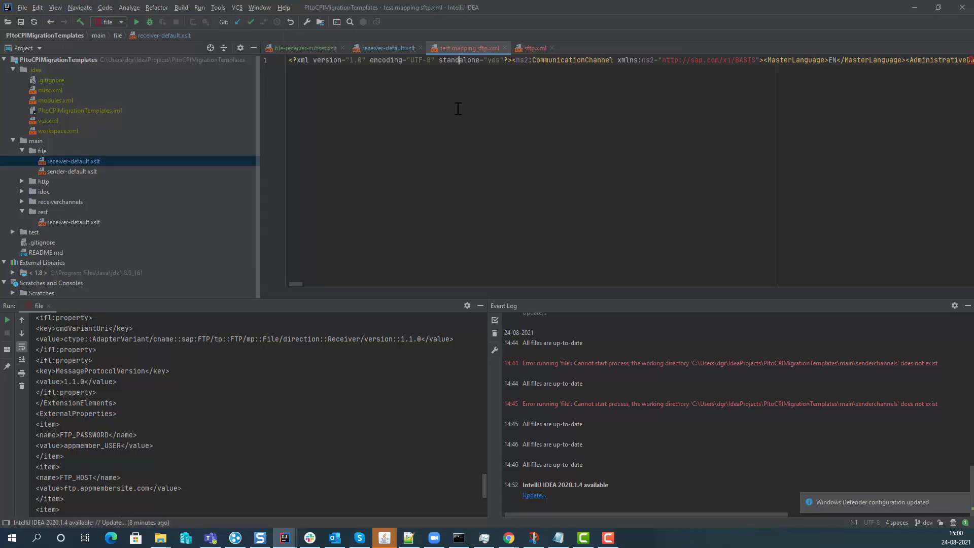
pyautogui.click(104, 7)
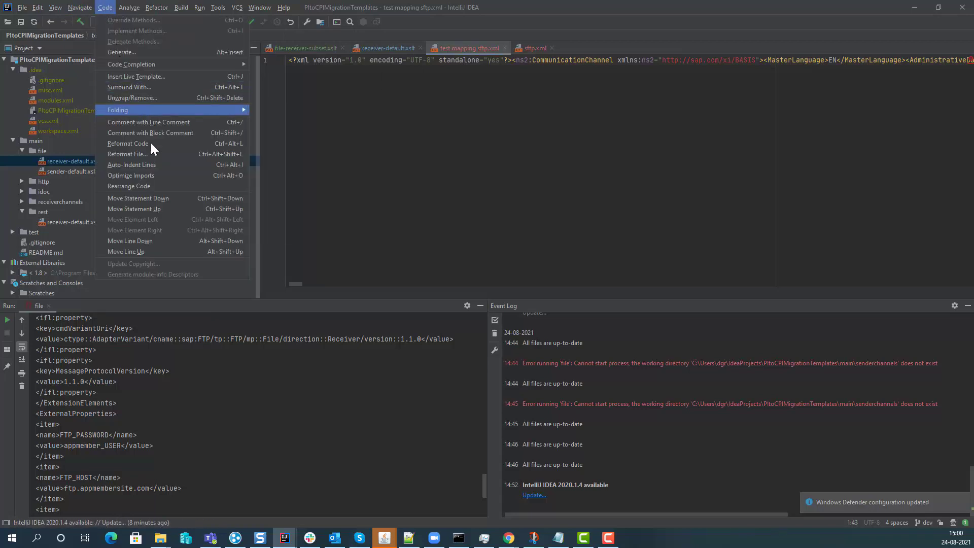
pyautogui.click(128, 143)
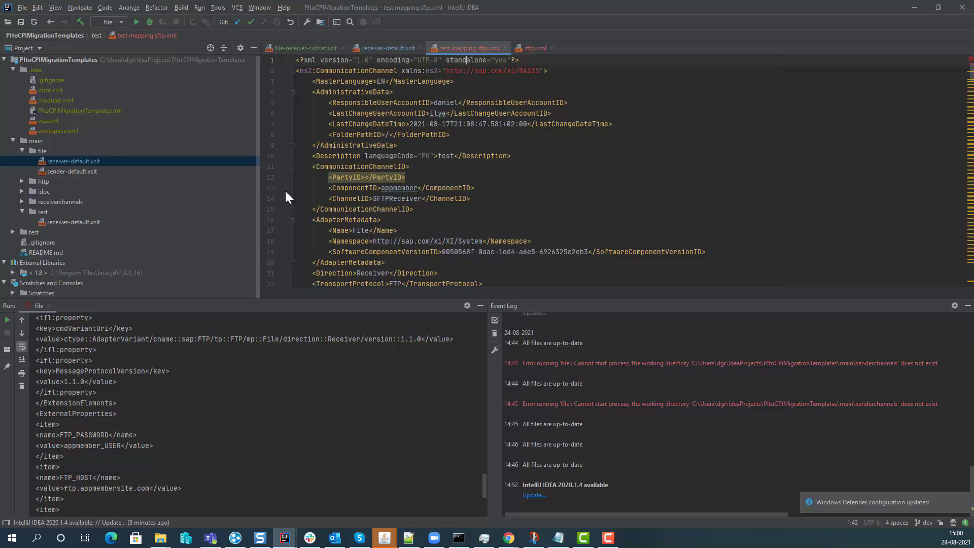
pyautogui.moveTo(166, 216)
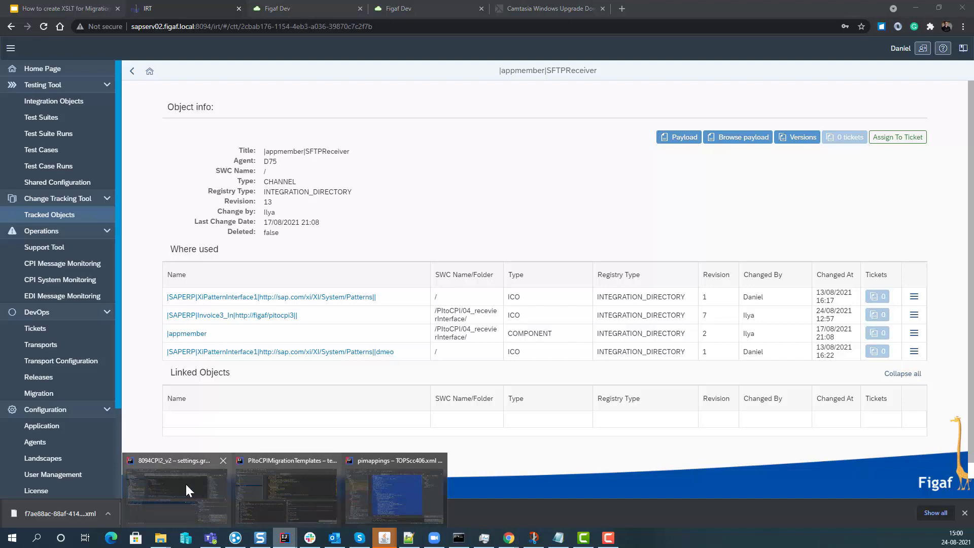
# Switch to the 8094CPI2_v2 project window from the taskbar preview.
pyautogui.click(176, 491)
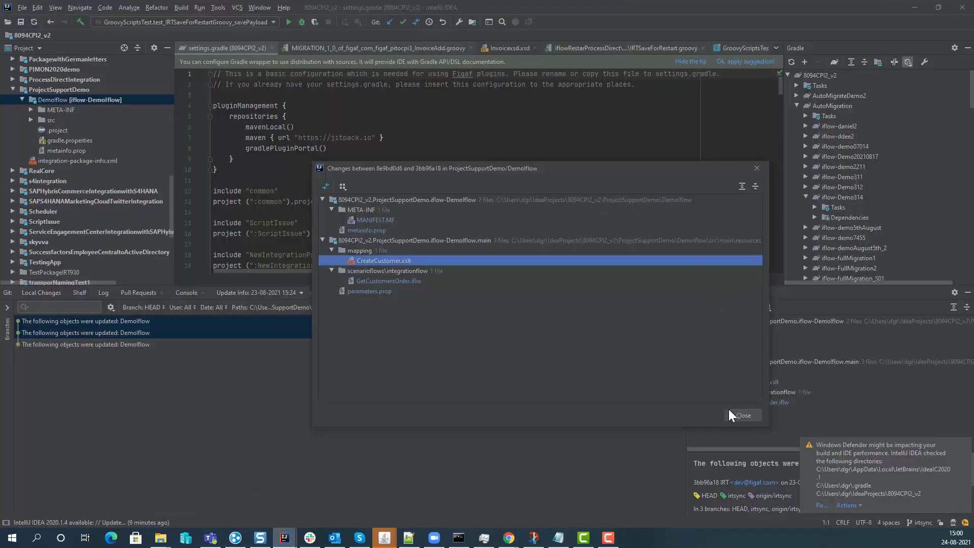
# Dismiss the Changes dialog and open Template.iflw from Demo20210817's scenarioflows.integrationflow folder.
pyautogui.click(743, 415)
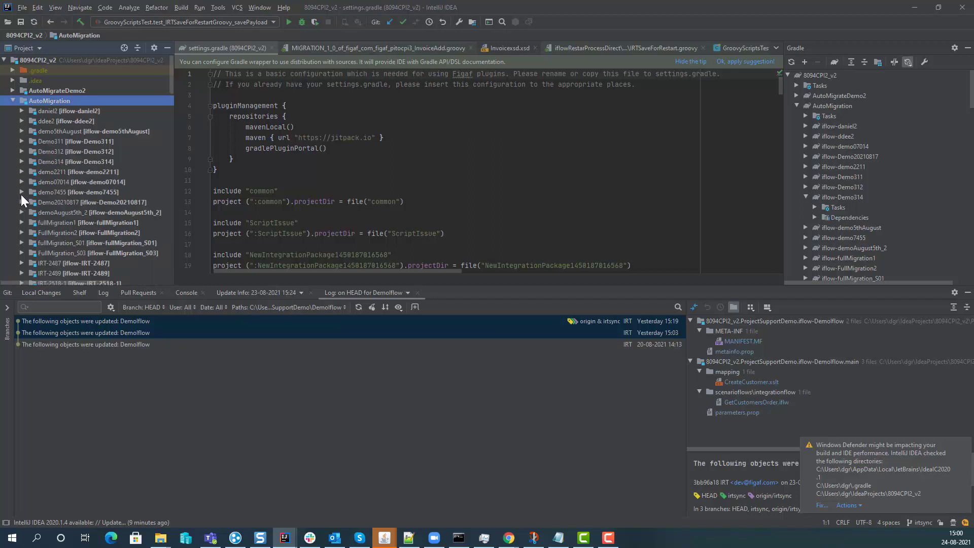
pyautogui.click(21, 202)
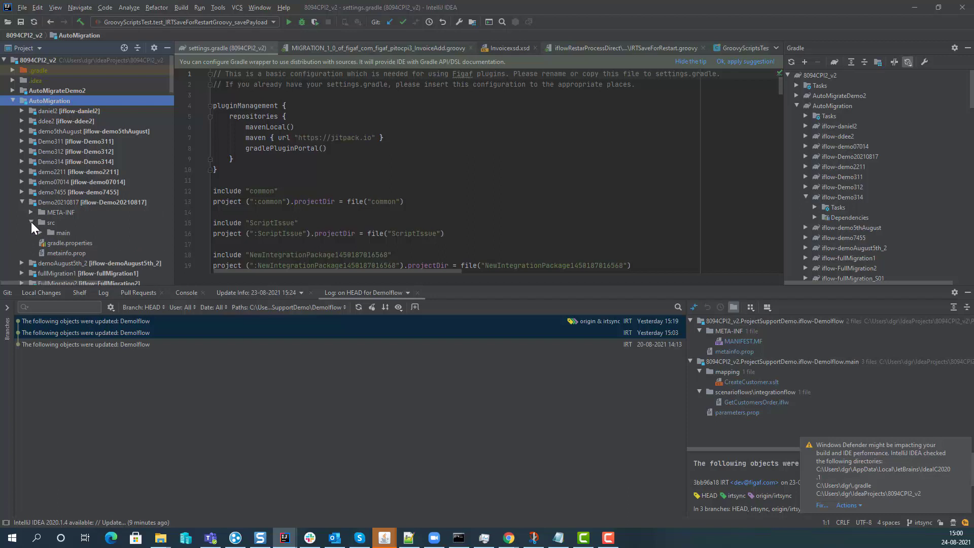
pyautogui.click(62, 231)
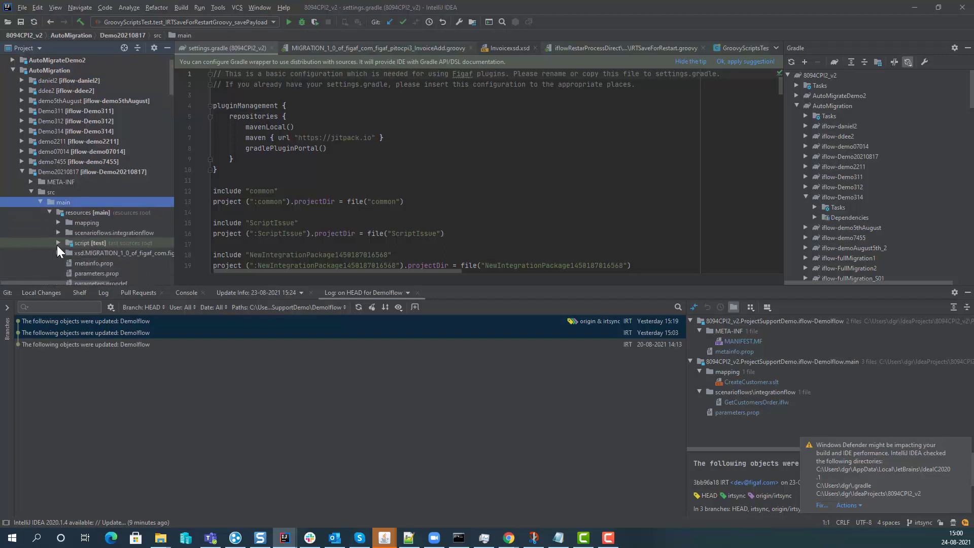
pyautogui.click(58, 232)
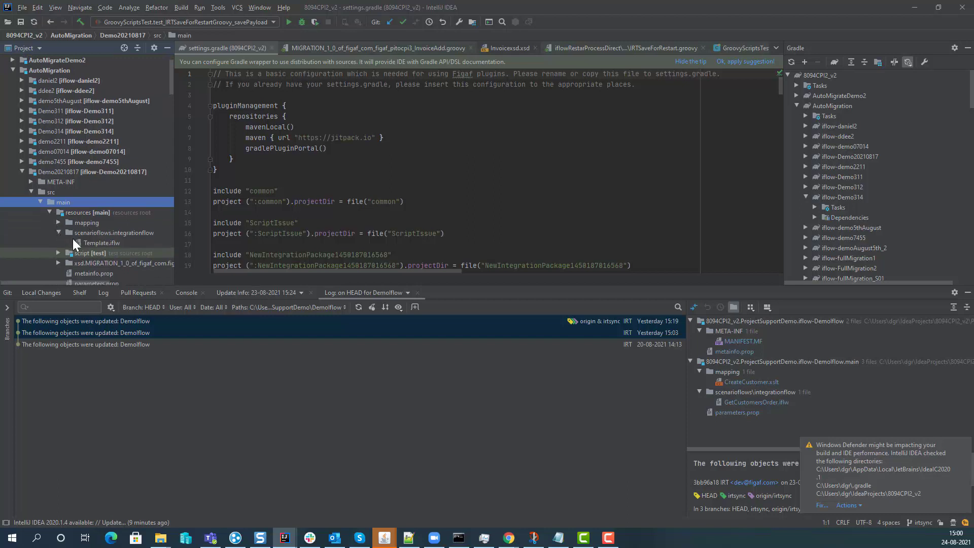
pyautogui.doubleClick(102, 242)
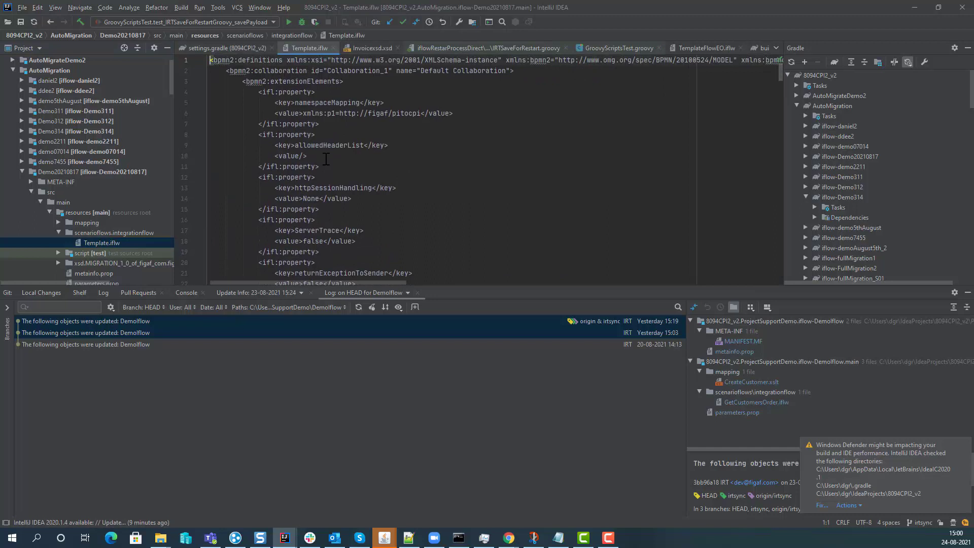
pyautogui.scroll(-3)
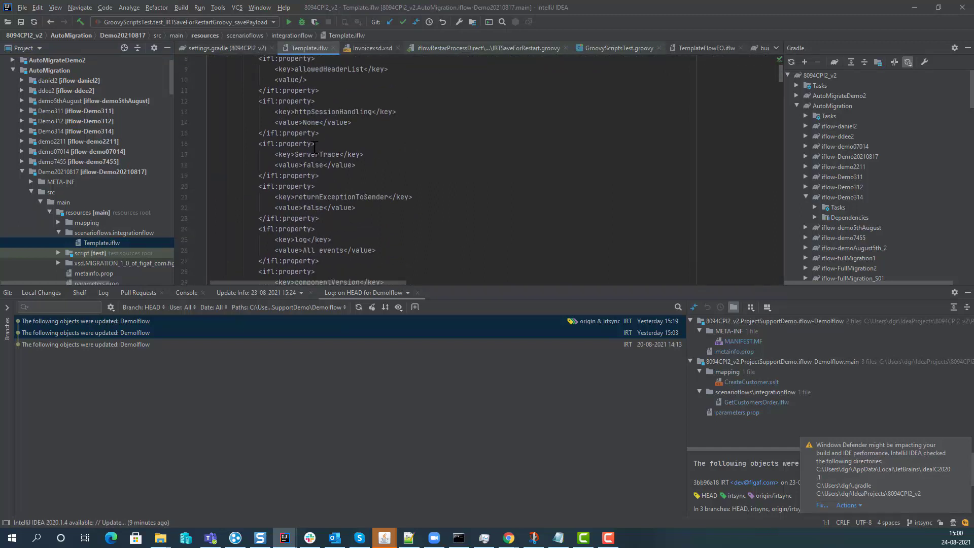
pyautogui.scroll(-3)
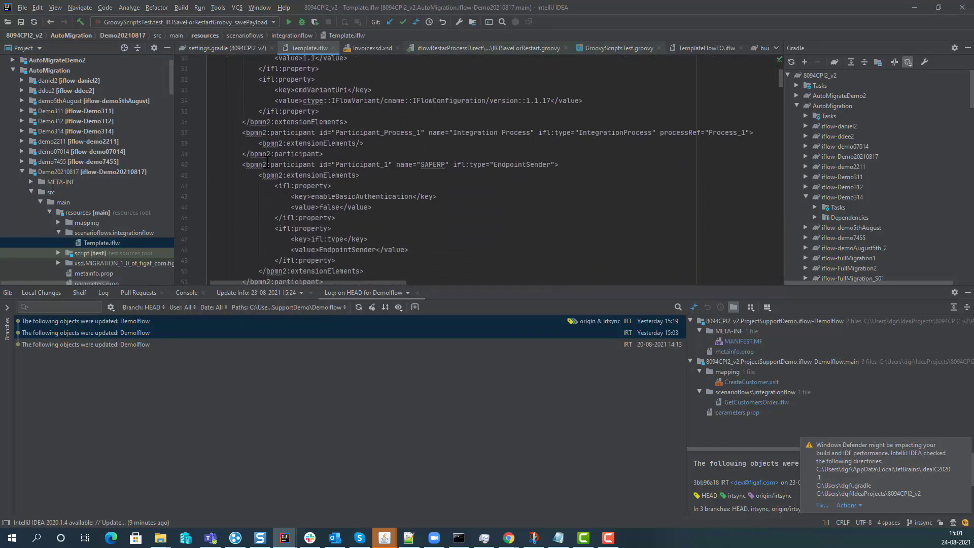
pyautogui.scroll(-3)
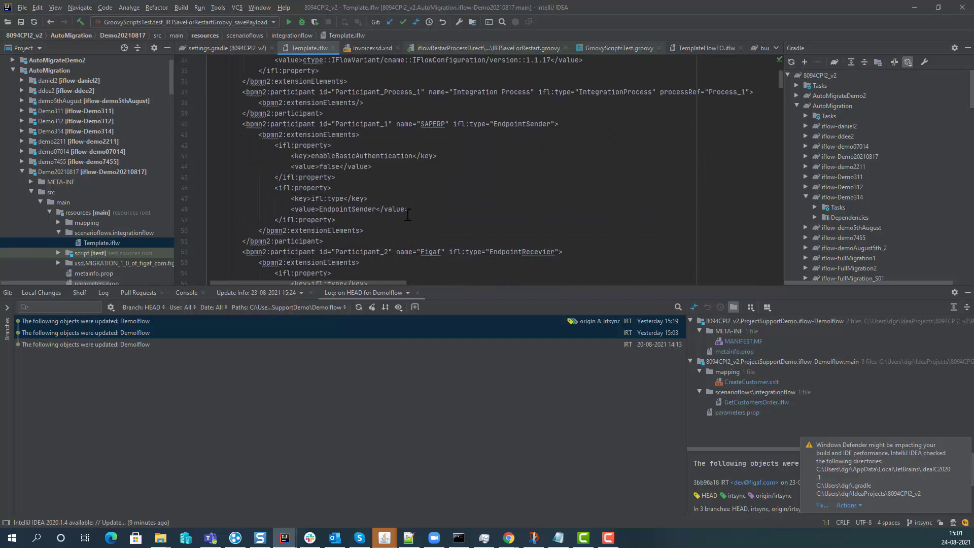
pyautogui.scroll(-3)
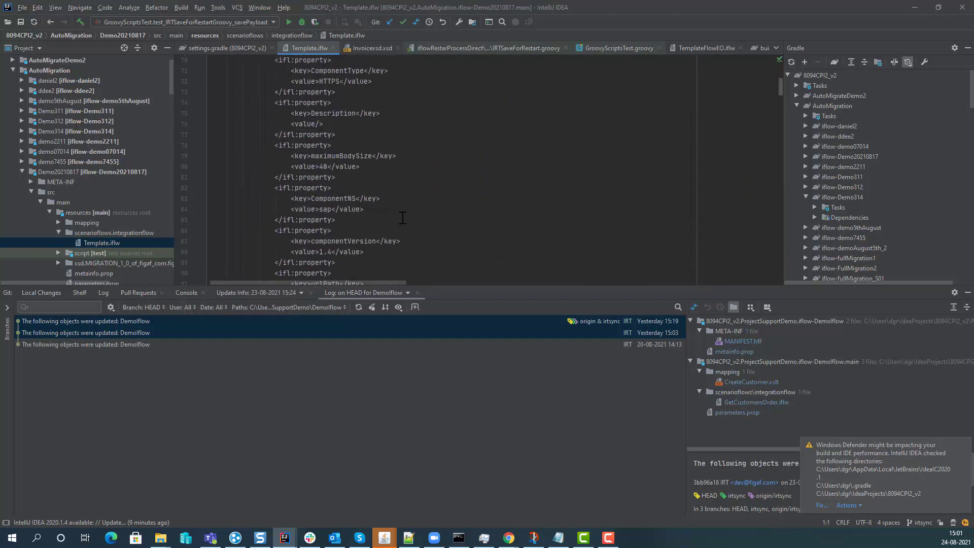
pyautogui.scroll(3)
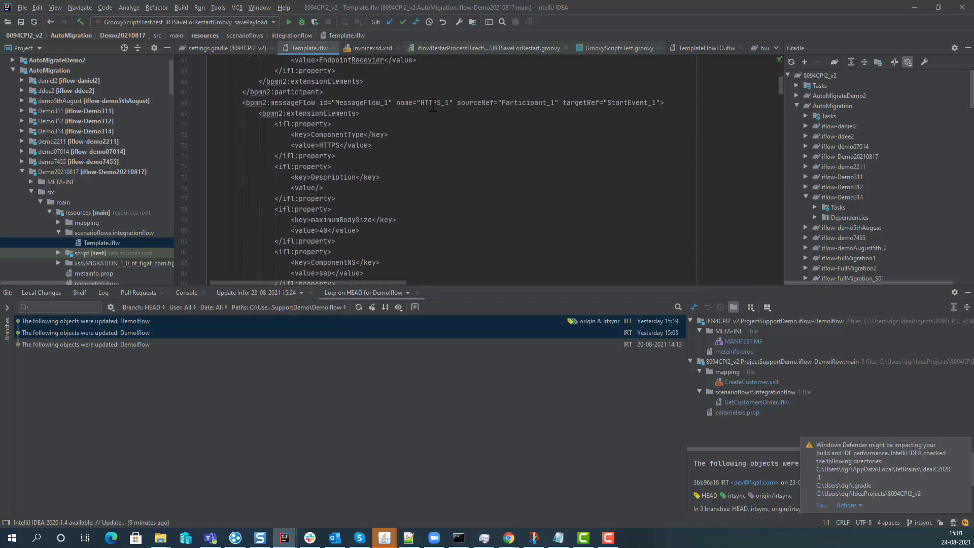
pyautogui.doubleClick(436, 102)
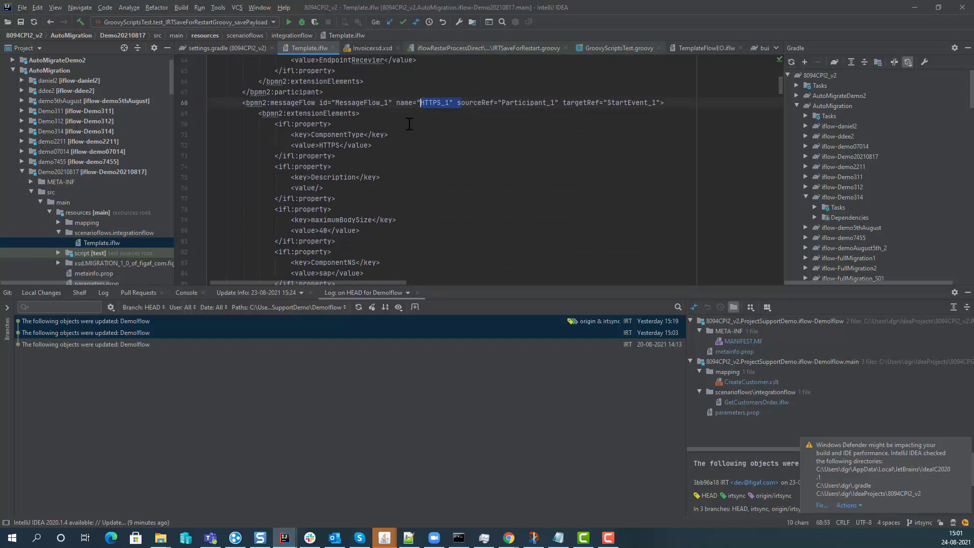
pyautogui.moveTo(351, 147)
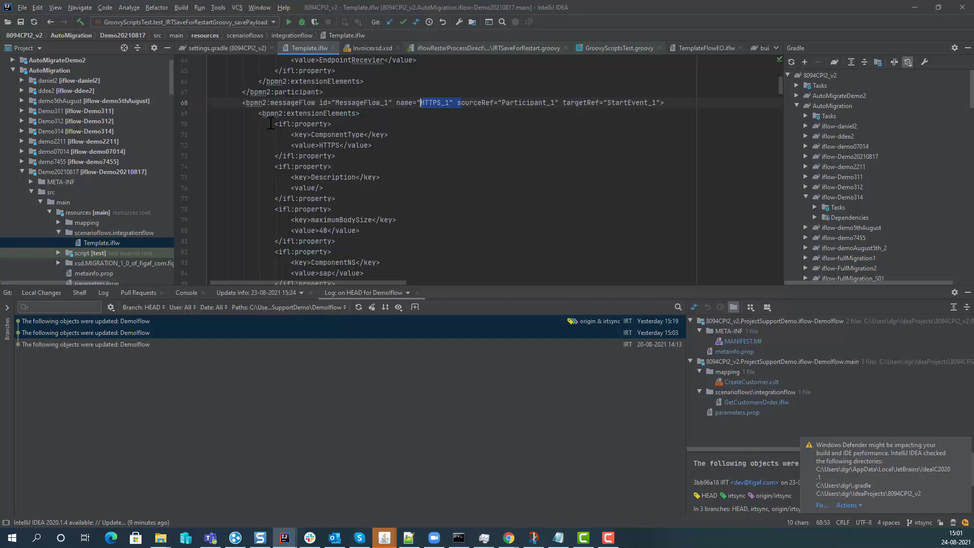
pyautogui.click(267, 124)
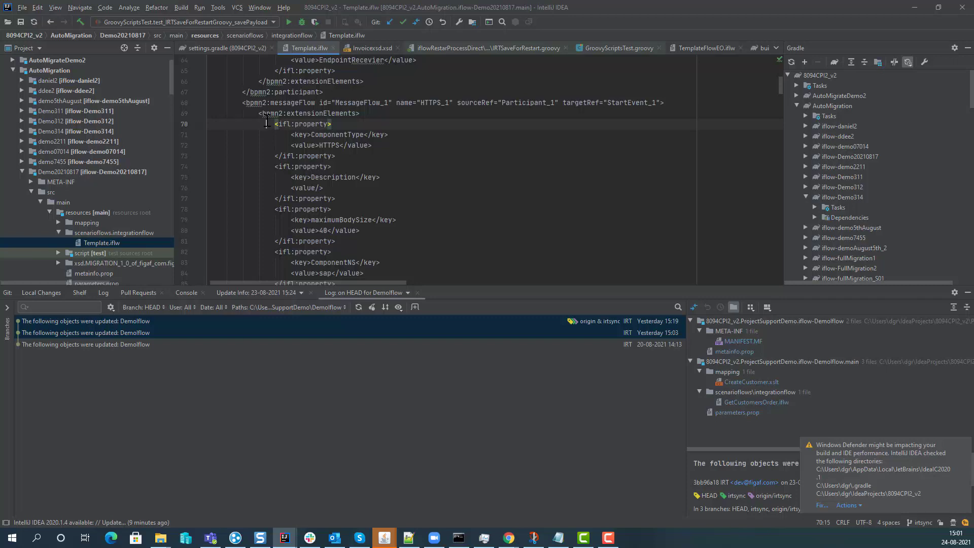
pyautogui.scroll(-3)
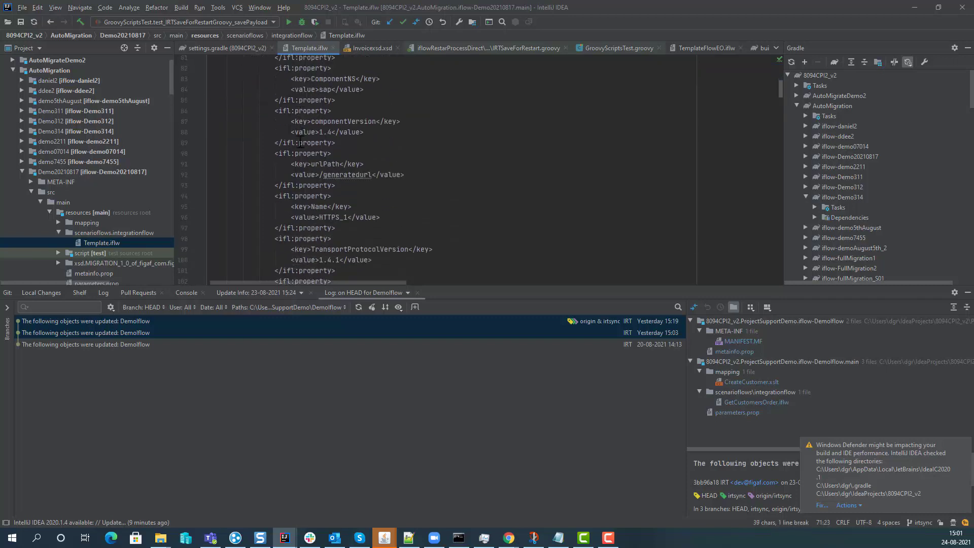
pyautogui.scroll(-3)
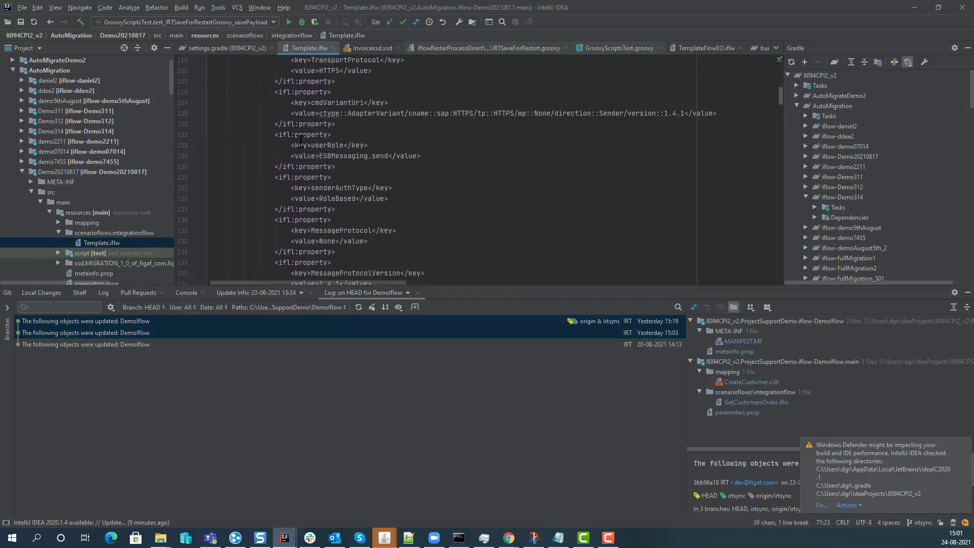
pyautogui.scroll(-3)
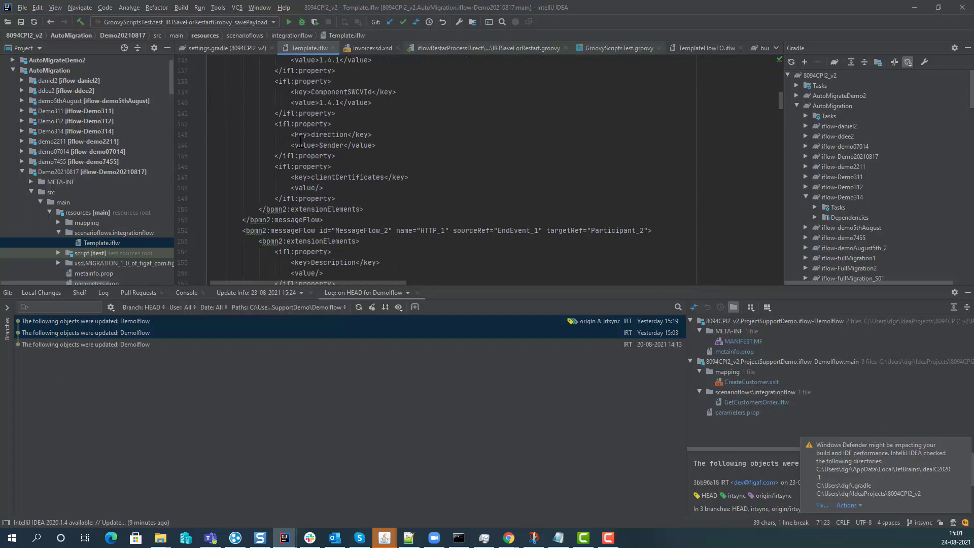
pyautogui.scroll(-3)
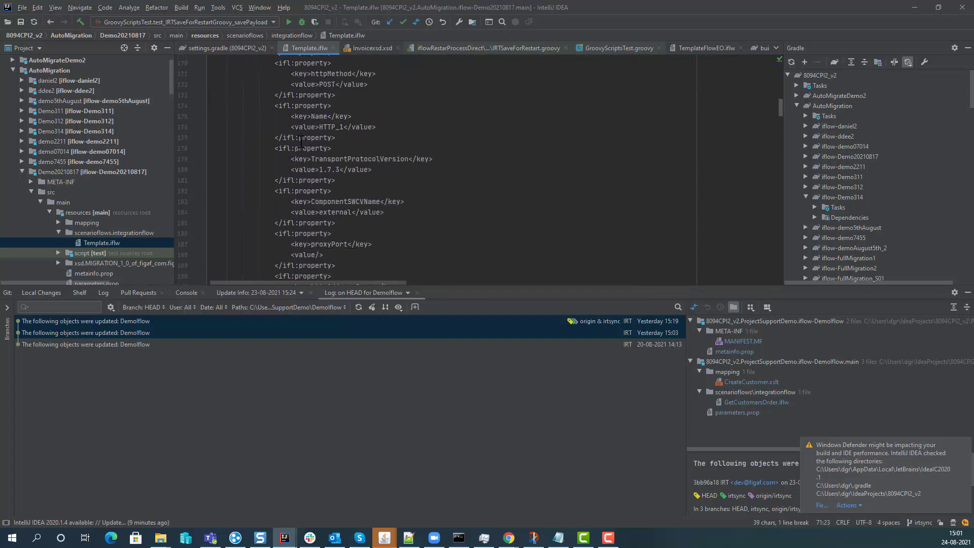
pyautogui.scroll(-3)
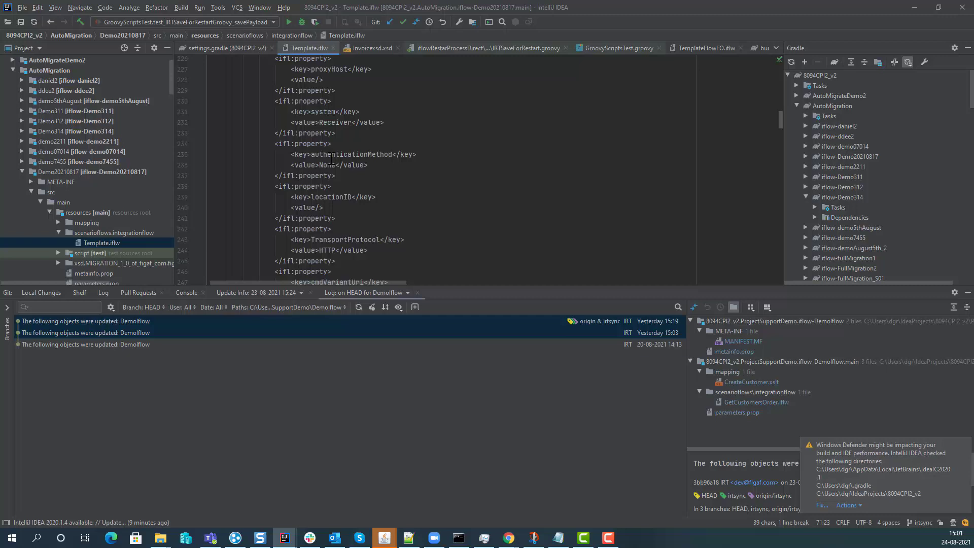
pyautogui.scroll(-3)
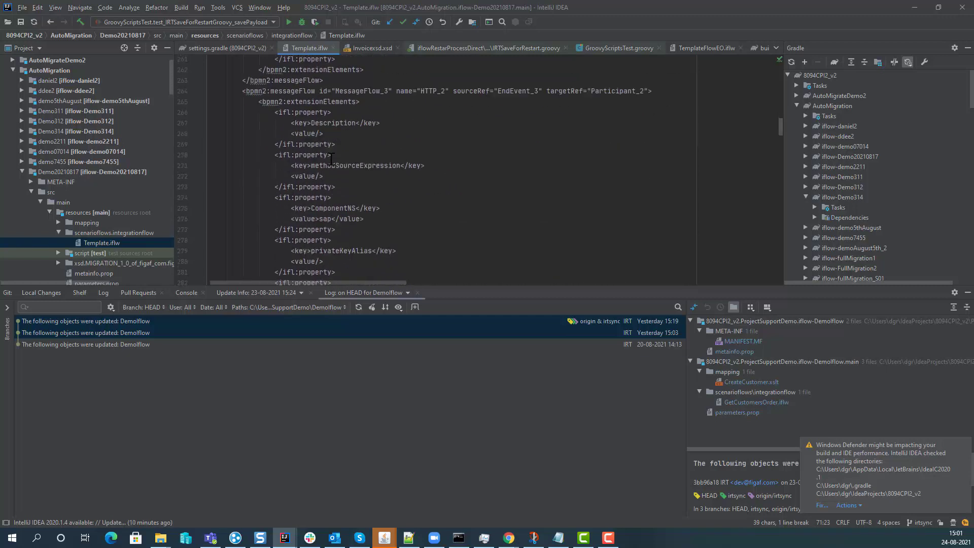
pyautogui.scroll(-3)
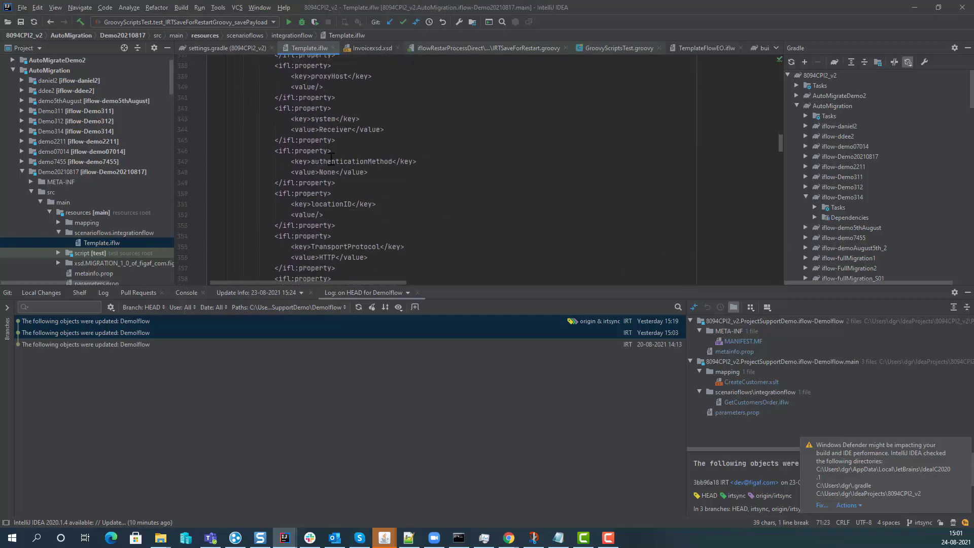
pyautogui.scroll(-3)
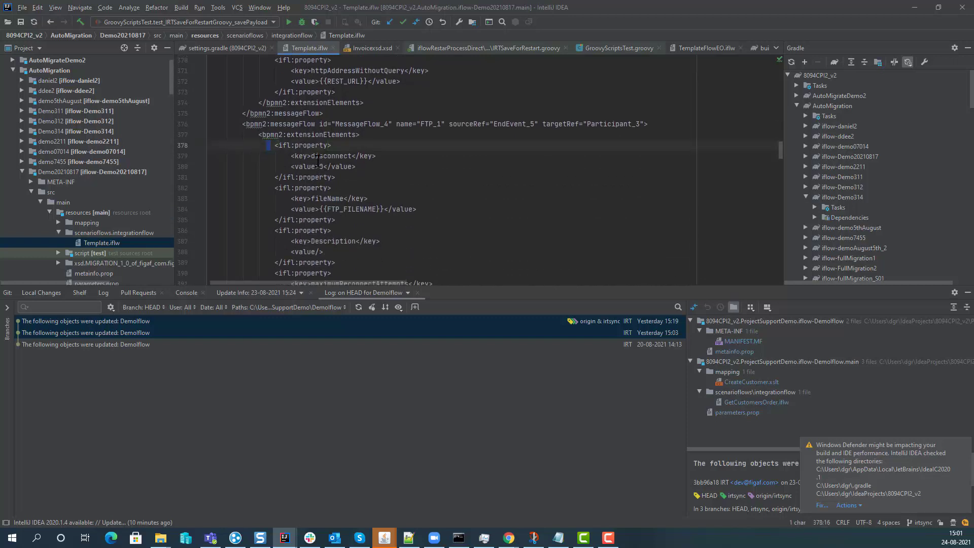
pyautogui.scroll(-3)
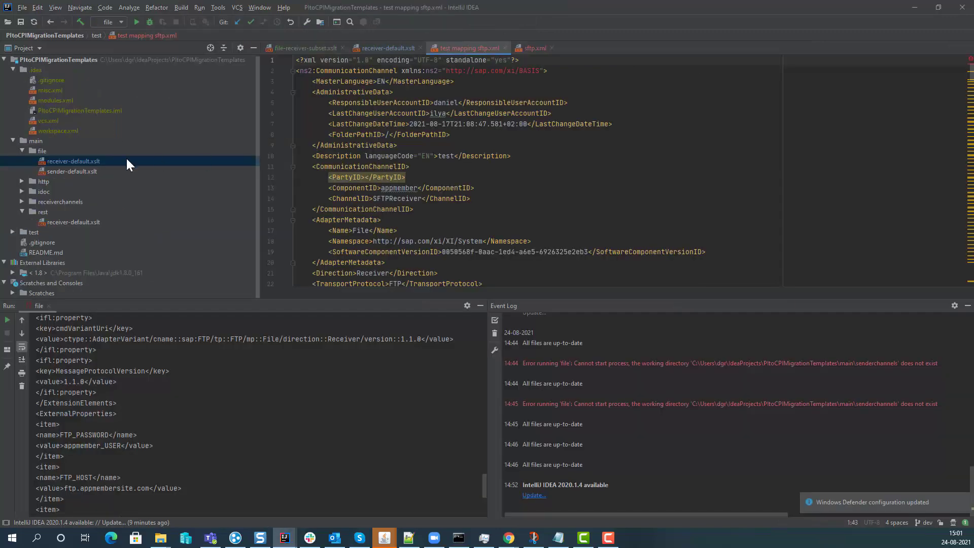
pyautogui.moveTo(62, 170)
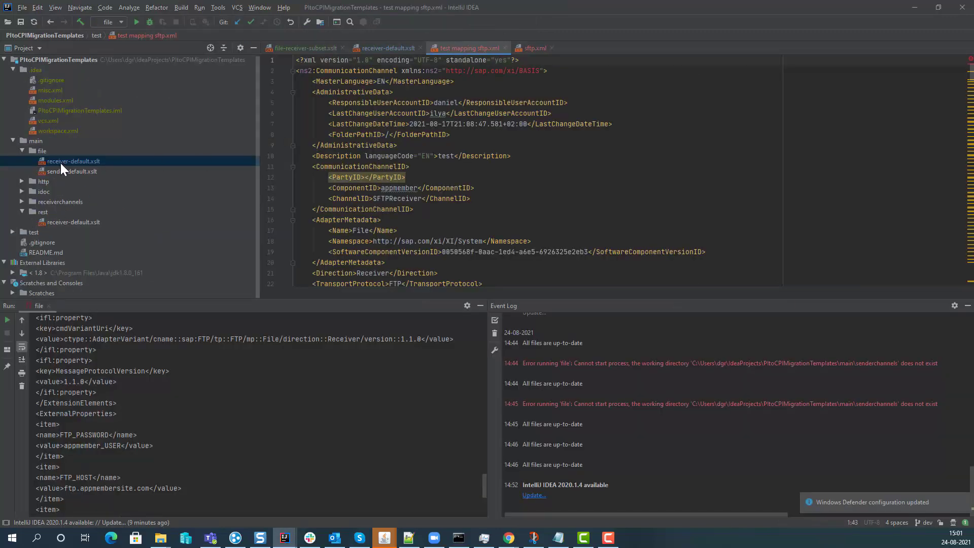
# Start copying the receiver-default.xslt template from the main/file folder's context menu.
pyautogui.rightClick(73, 161)
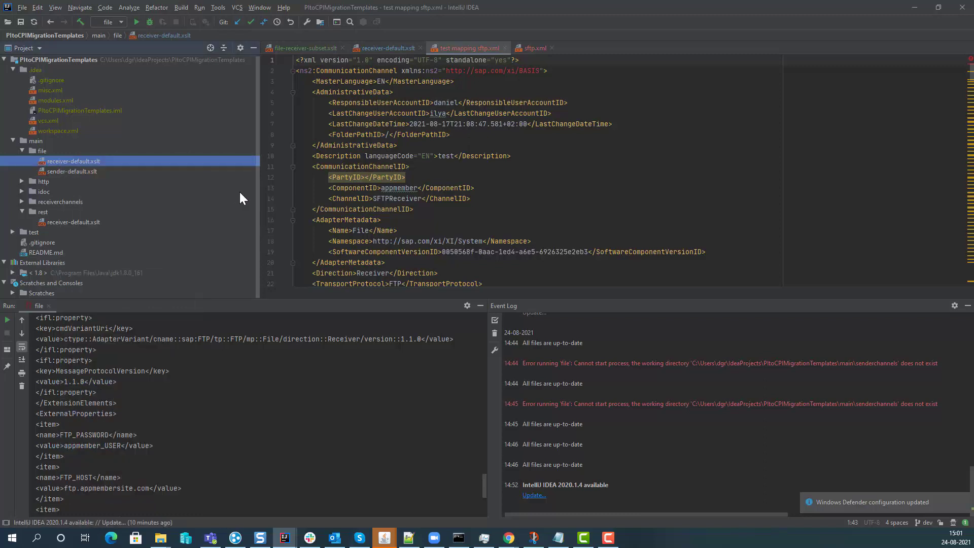
pyautogui.click(41, 151)
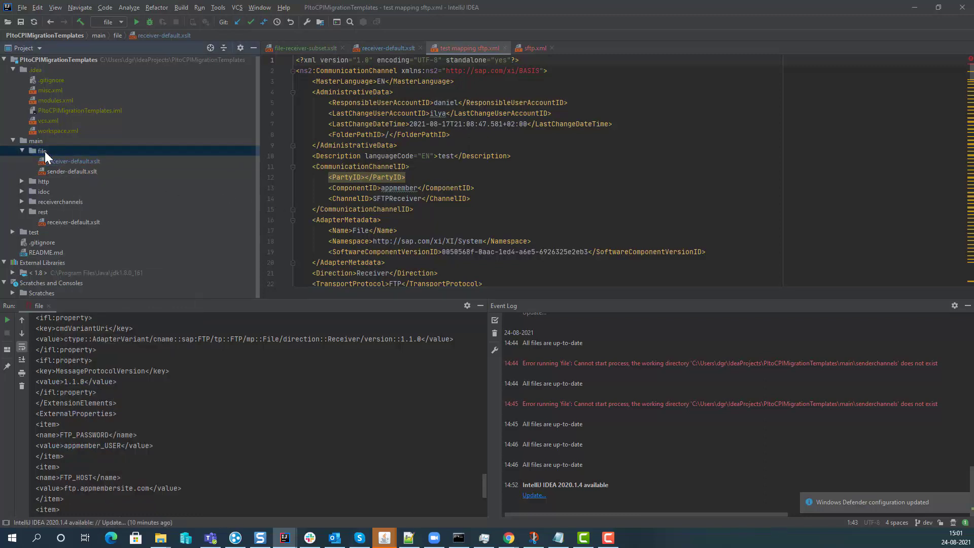
pyautogui.rightClick(40, 151)
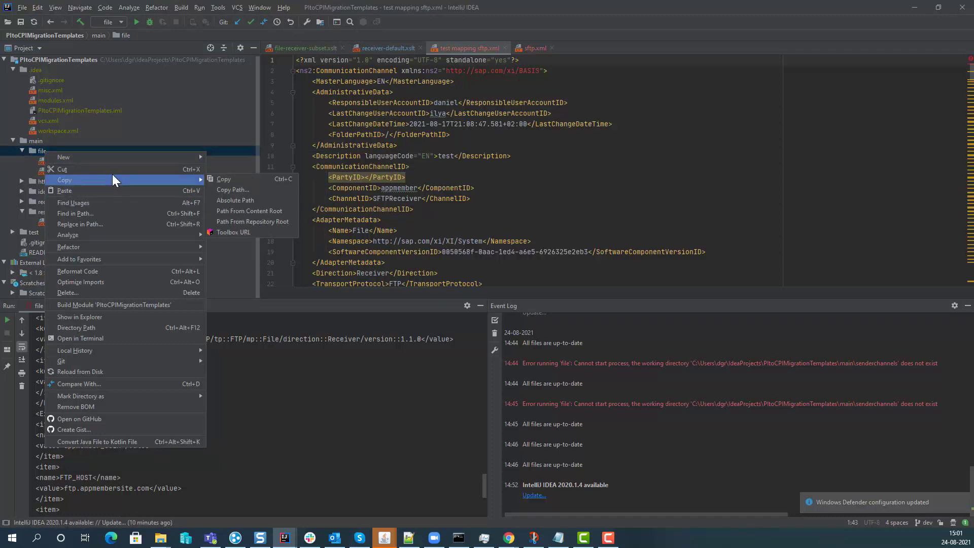
pyautogui.click(224, 179)
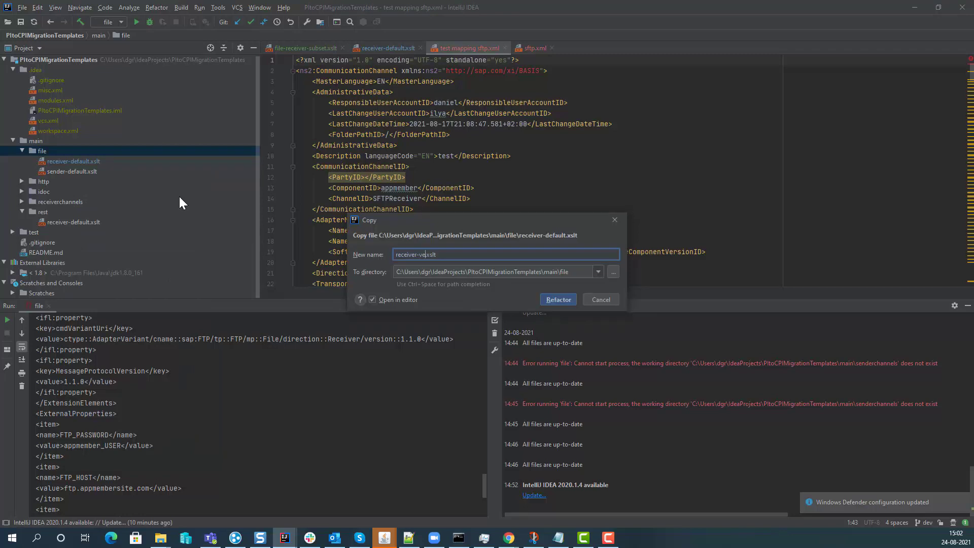
# Create receiver-version2.xslt as a copy of receiver-default.xslt and add it to Git.
pyautogui.click(556, 299)
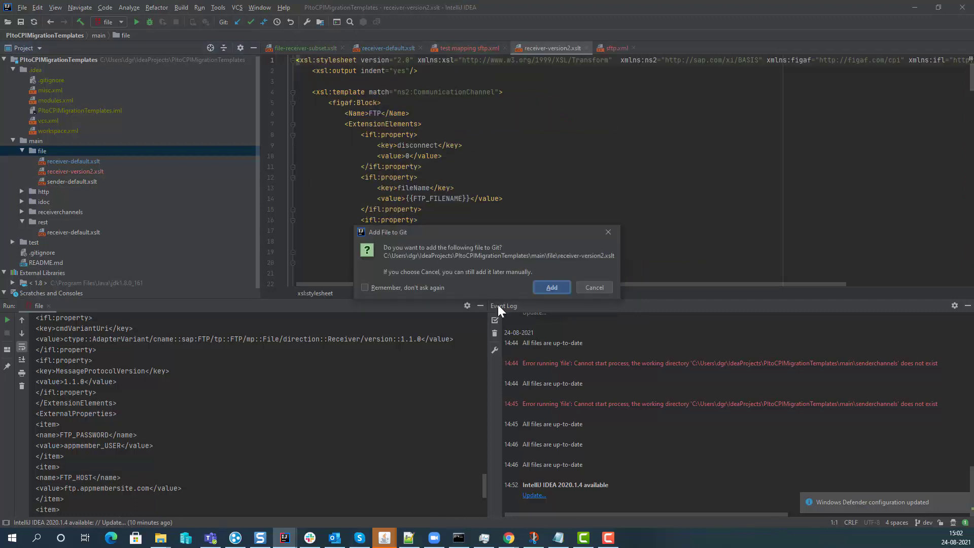
pyautogui.click(550, 287)
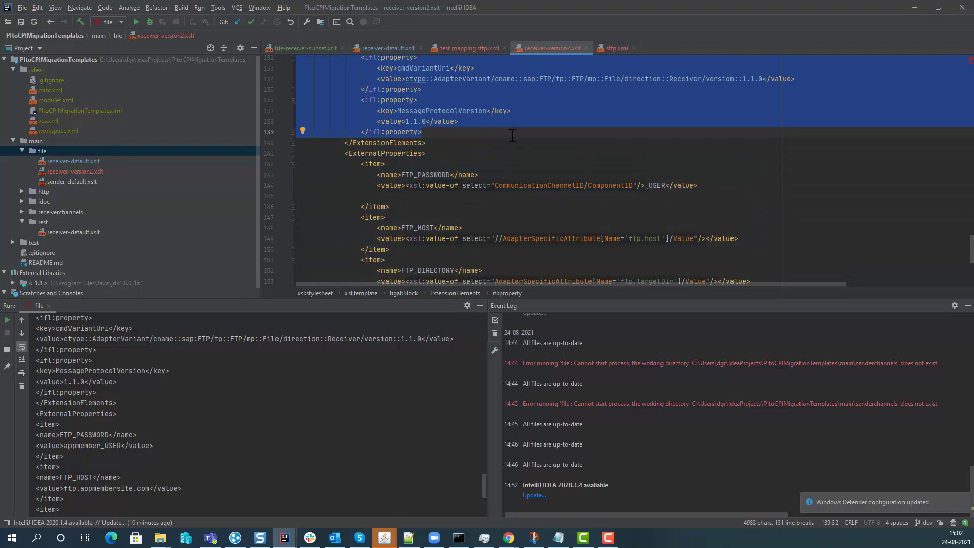
# Scroll through receiver-version2.xslt's ExtensionElements and Template.iflw's FTP_1 properties.
pyautogui.scroll(3)
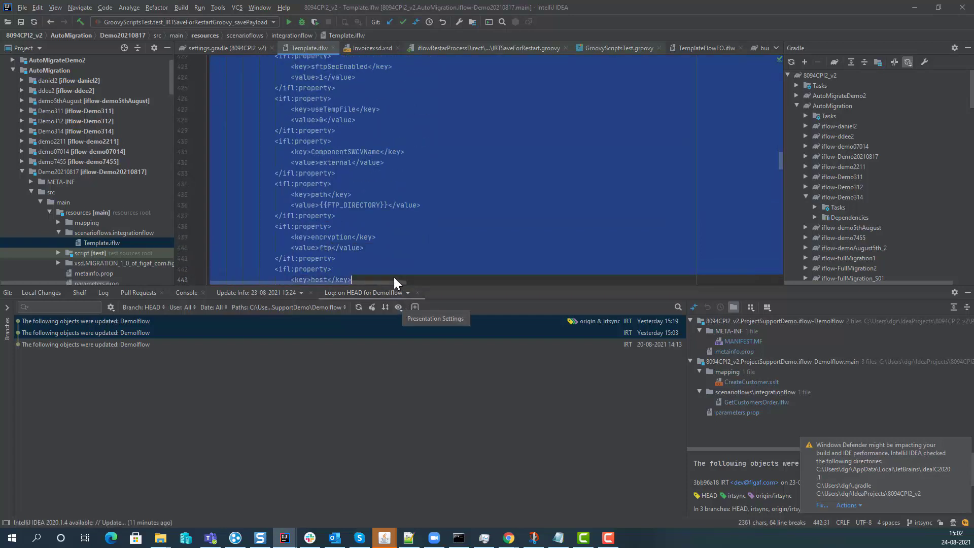
pyautogui.scroll(-3)
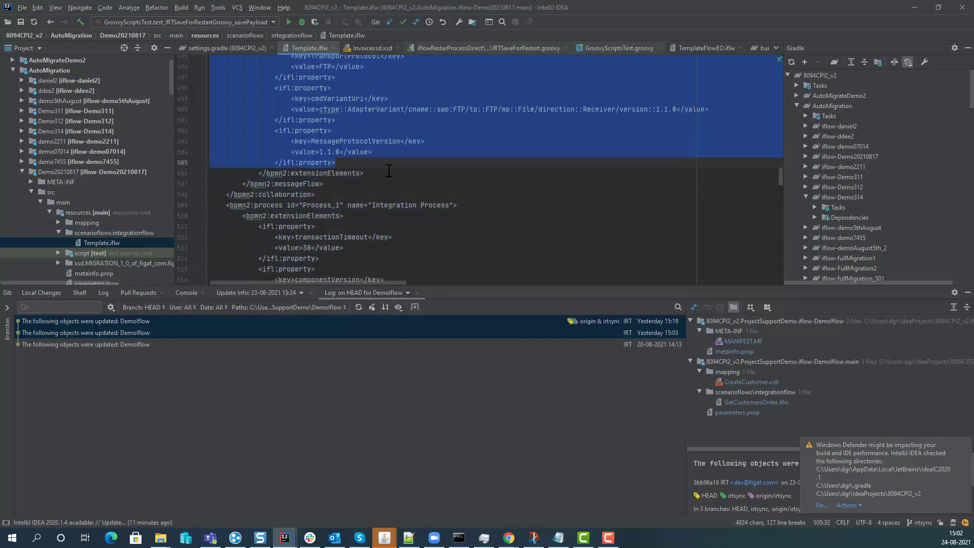
pyautogui.moveTo(653, 118)
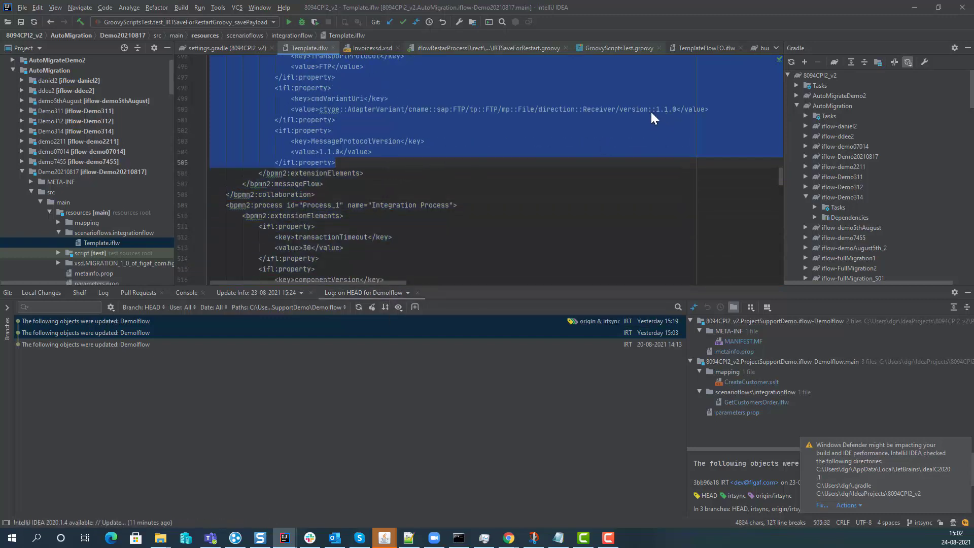
pyautogui.moveTo(558, 159)
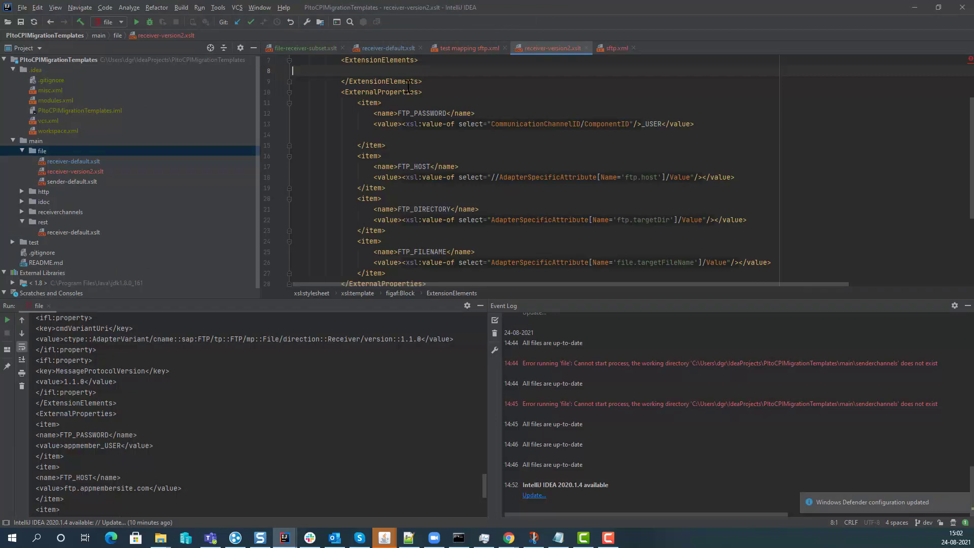
# Add <xsl:value-of select="CommunicationChannelID/ComponentID"/>_USER to the Advice after 'Check FTP username'.
pyautogui.scroll(-3)
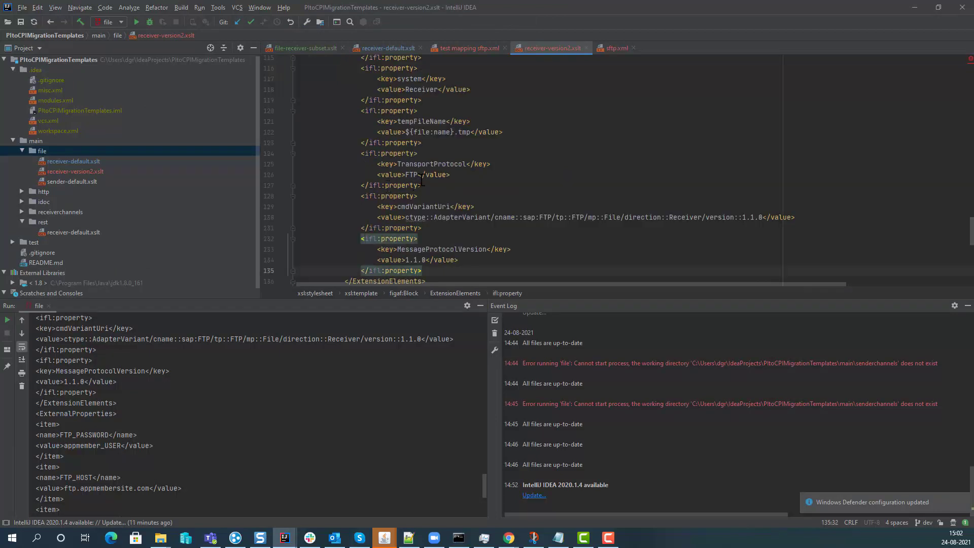
pyautogui.scroll(3)
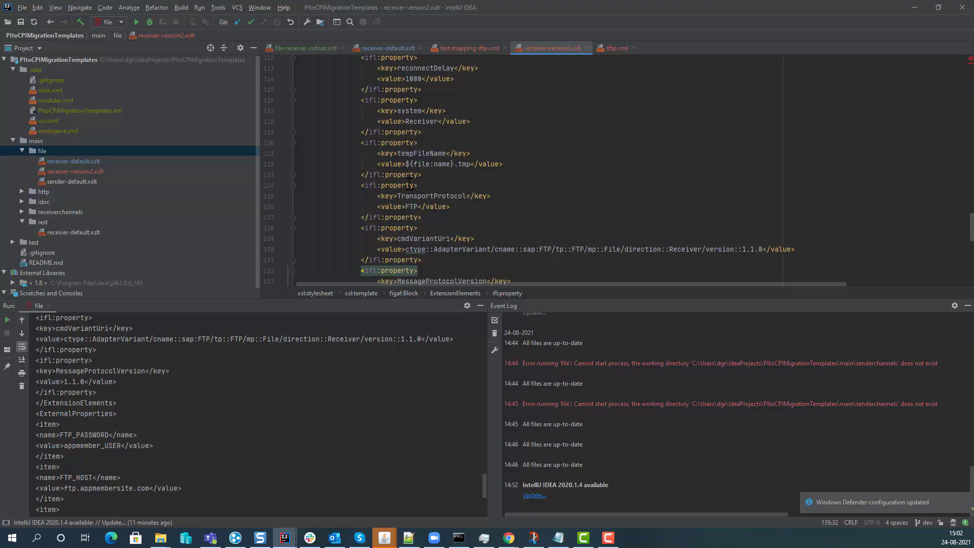
pyautogui.scroll(3)
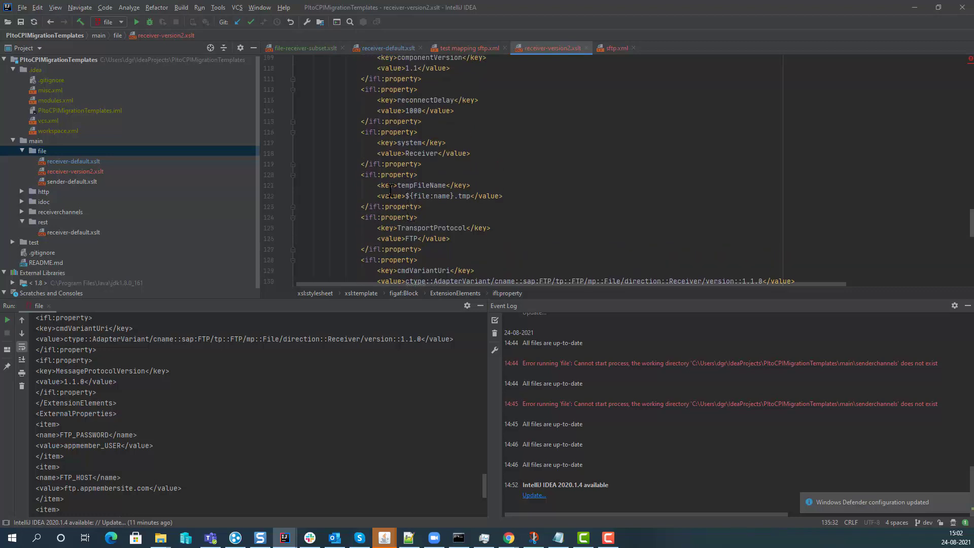
pyautogui.scroll(-3)
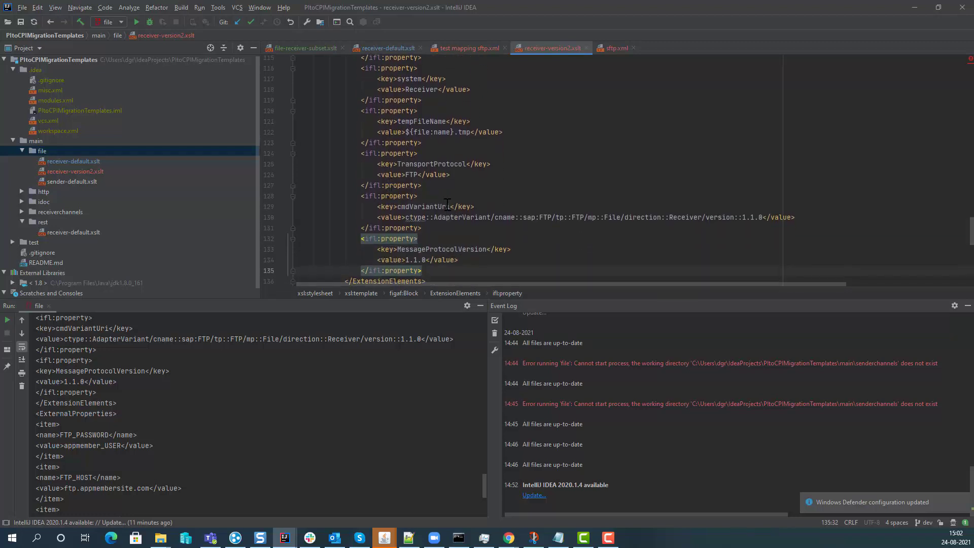
pyautogui.doubleClick(433, 203)
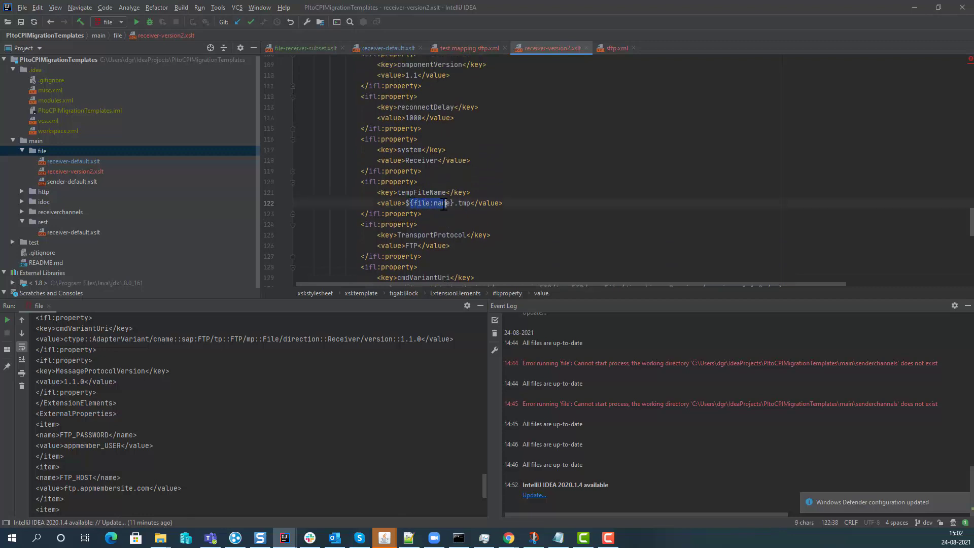
pyautogui.scroll(3)
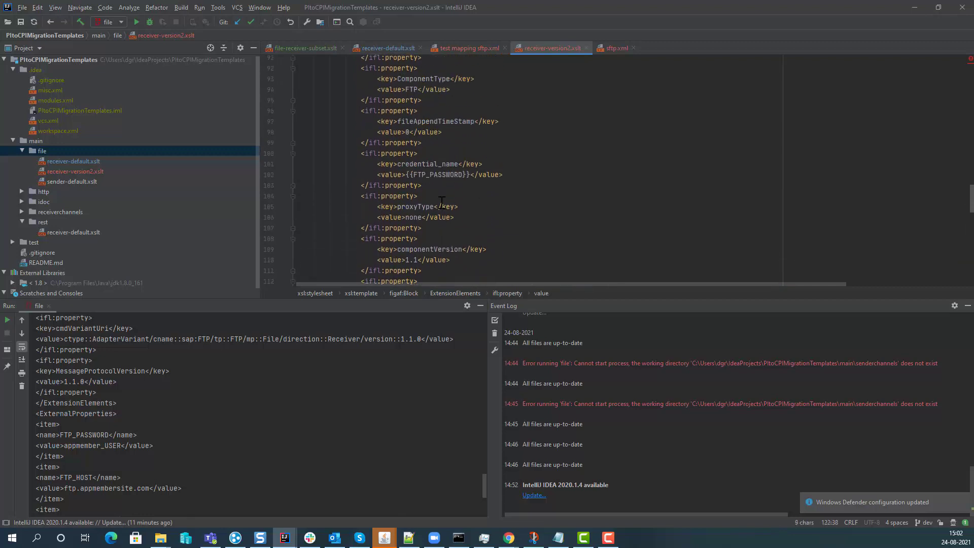
pyautogui.scroll(3)
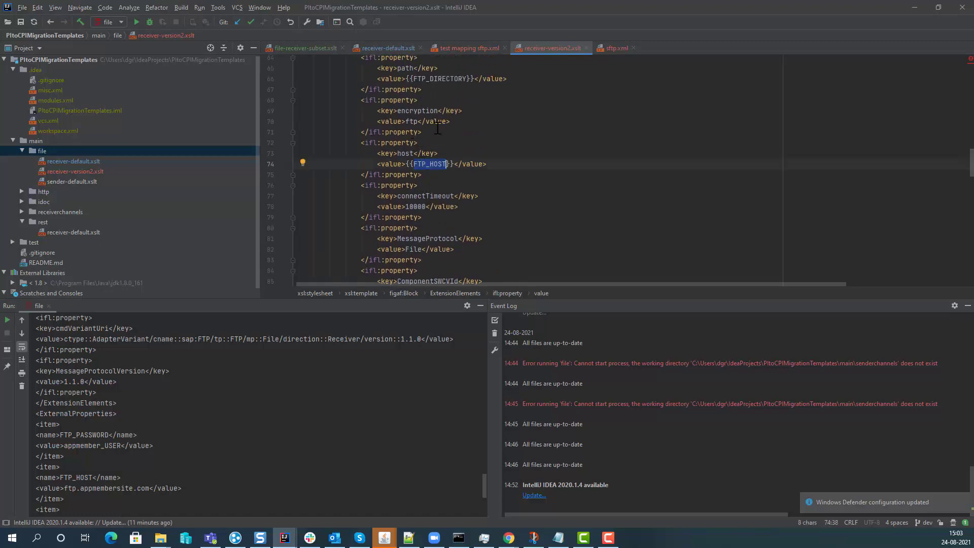
pyautogui.scroll(-3)
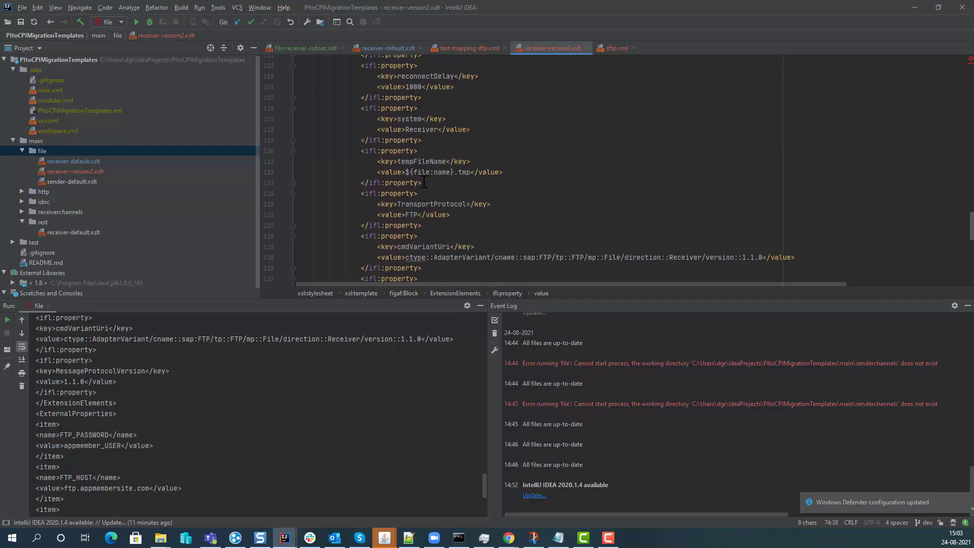
pyautogui.scroll(-3)
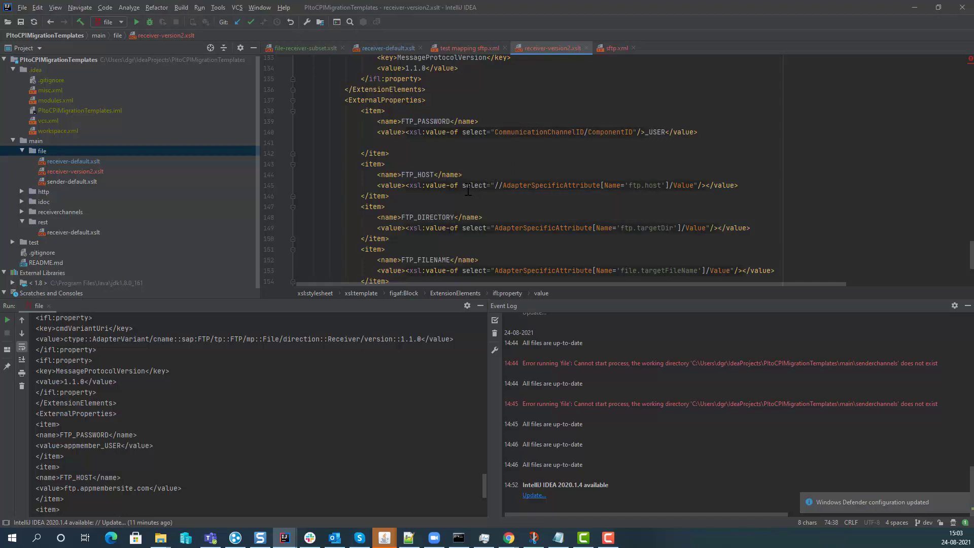
pyautogui.scroll(-3)
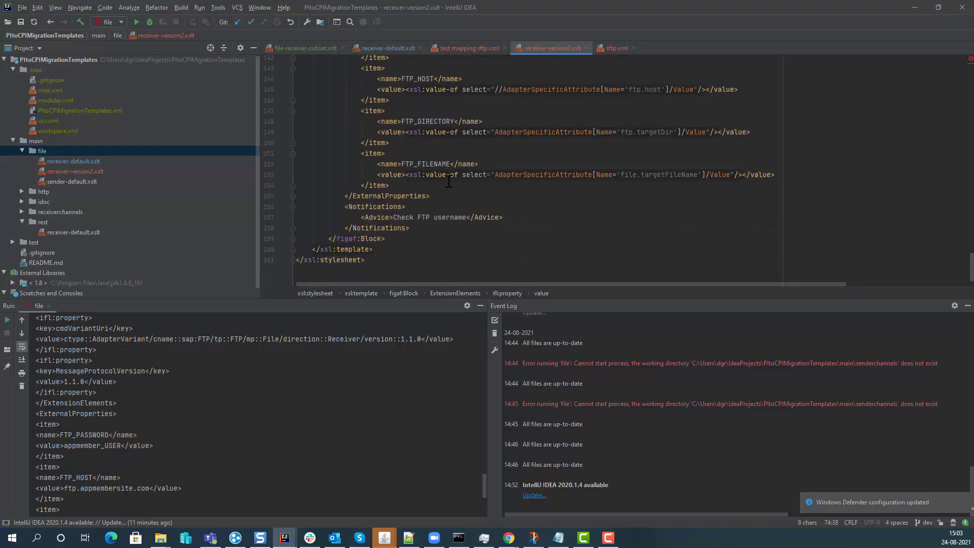
pyautogui.moveTo(461, 213)
pyautogui.write(' <xsl:value-of select="CommunicationChannelID/ComponentID"/>_USER')
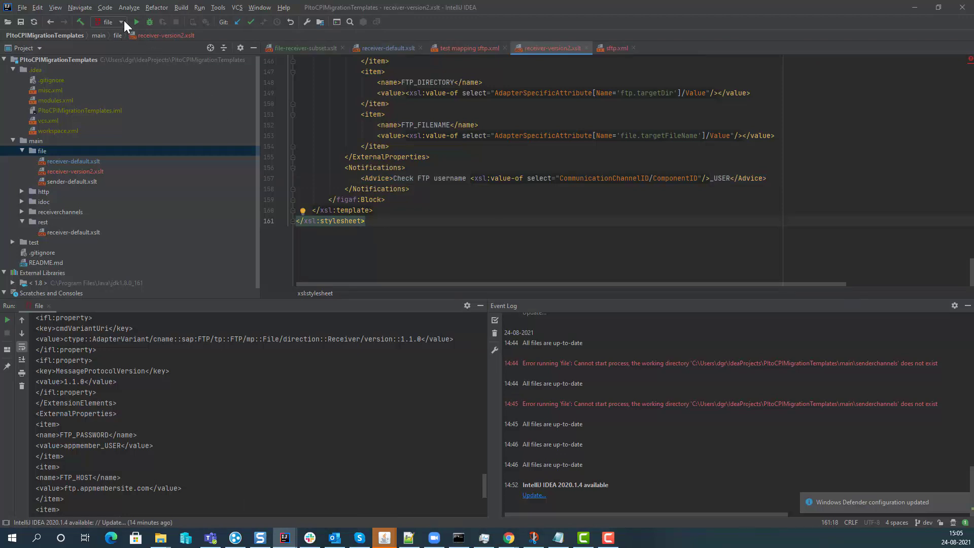
# Add a new run configuration of type XSLT in Edit Configurations.
pyautogui.click(120, 22)
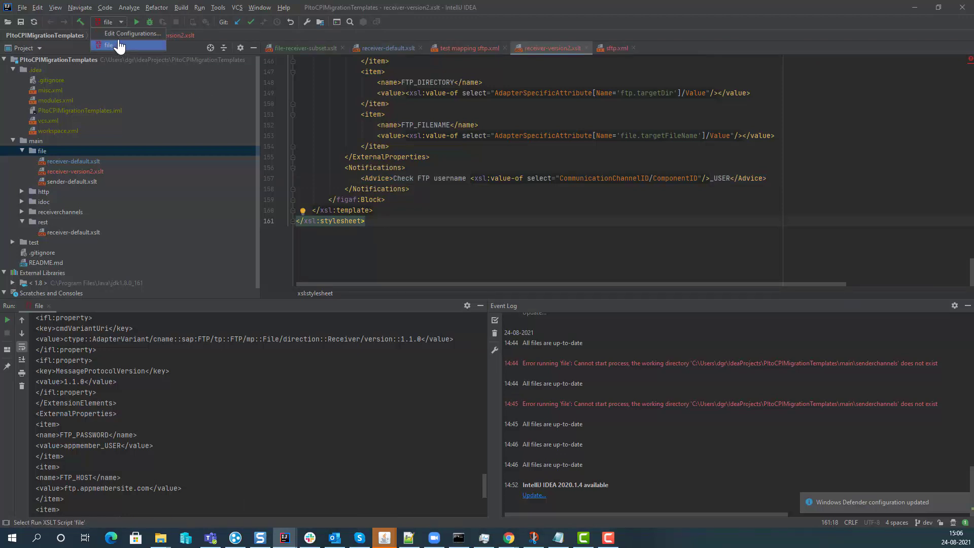
pyautogui.click(131, 33)
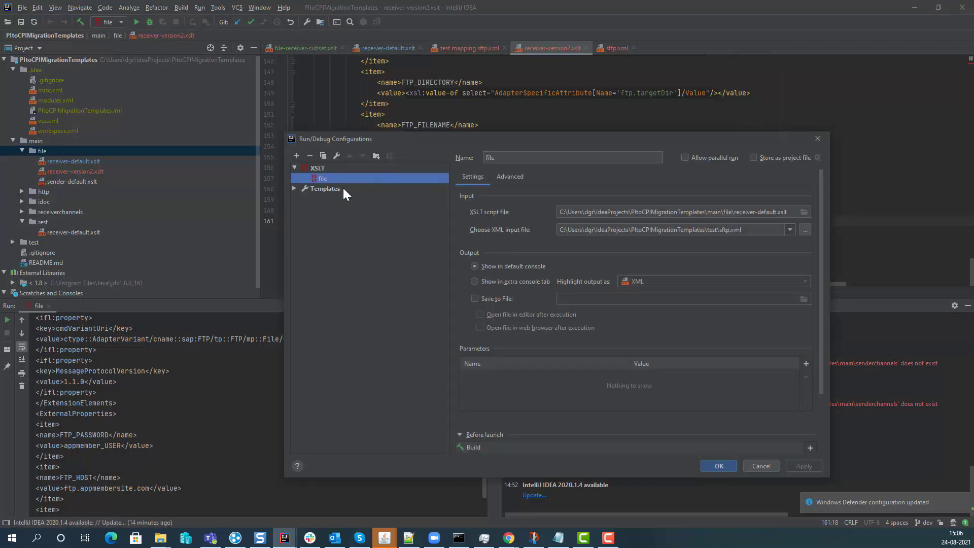
pyautogui.moveTo(548, 249)
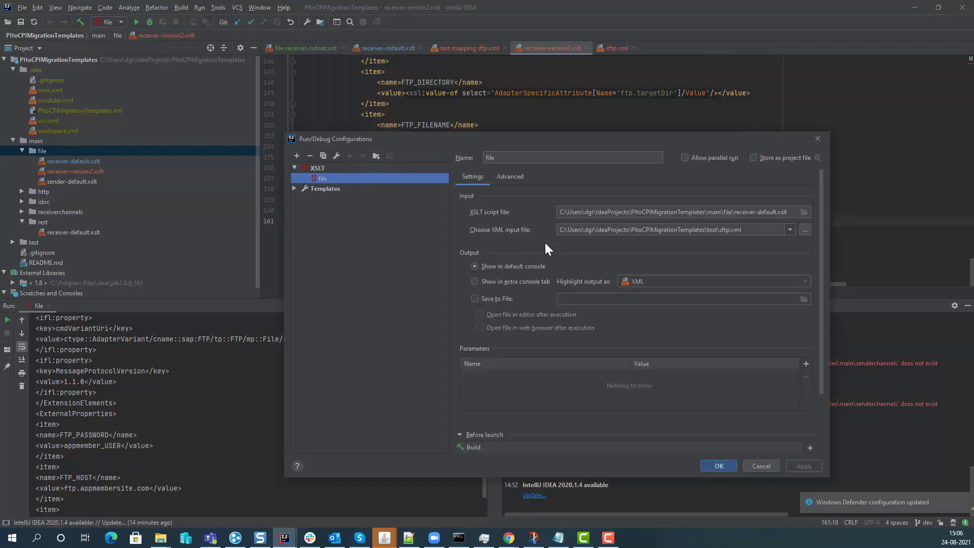
pyautogui.click(296, 155)
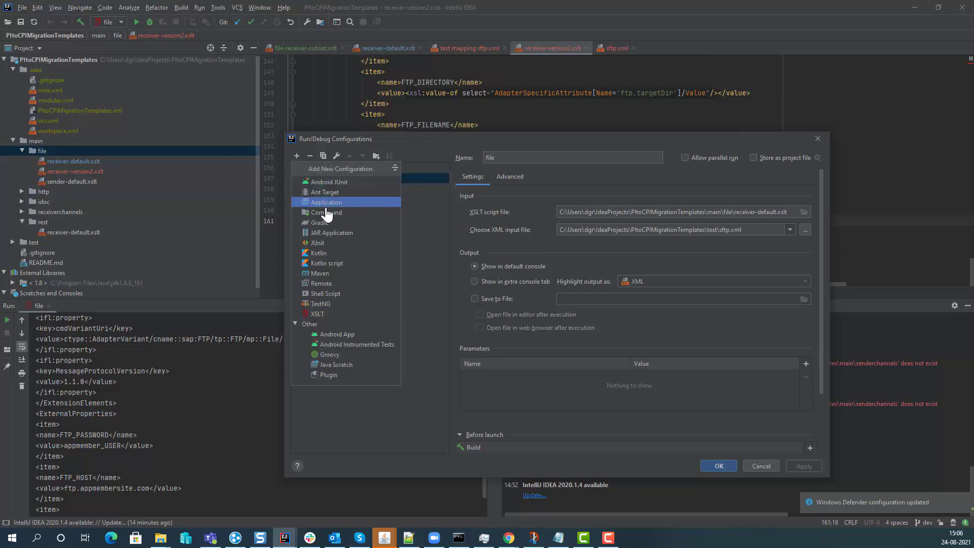
pyautogui.click(317, 313)
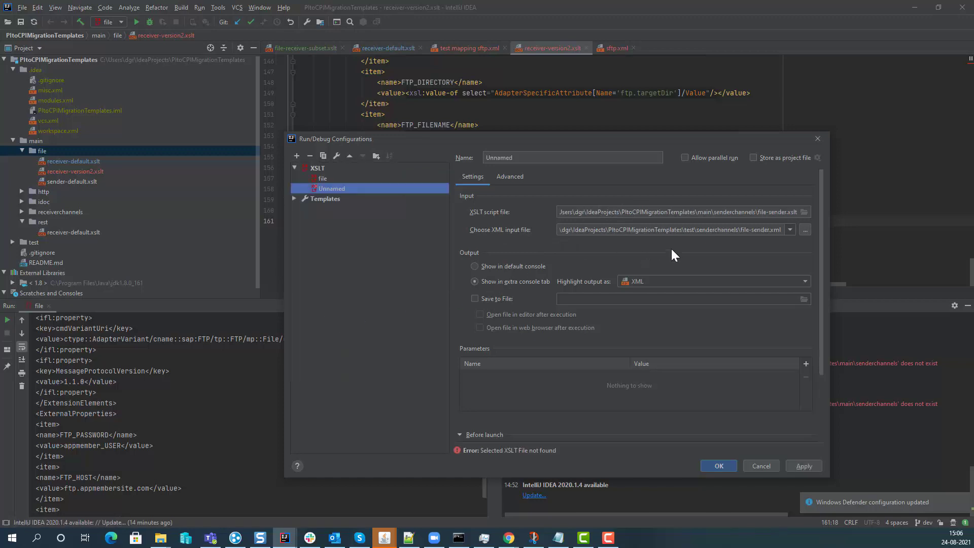
# Set receiver-version2.xslt as the script and test mapping sftp.xml as input, then save.
pyautogui.click(677, 212)
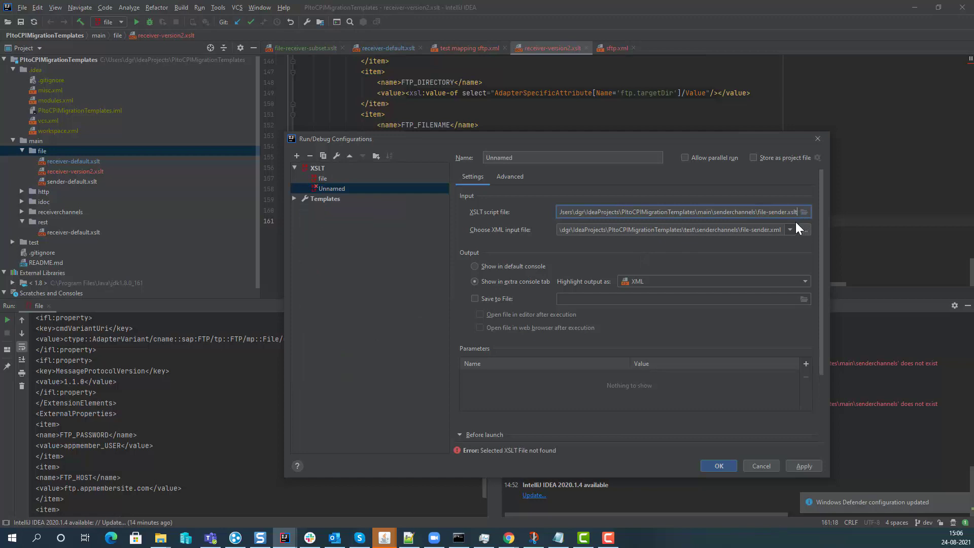
pyautogui.click(804, 213)
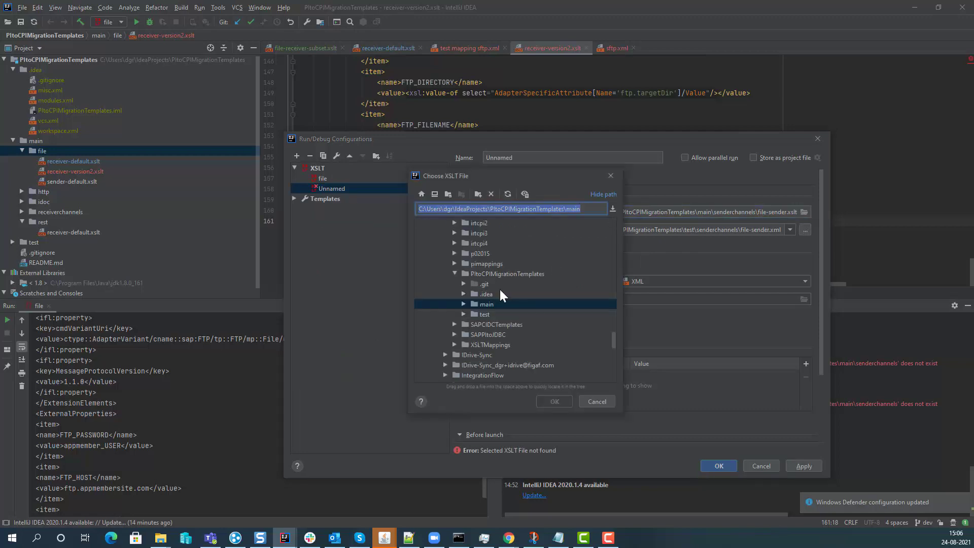
pyautogui.click(464, 303)
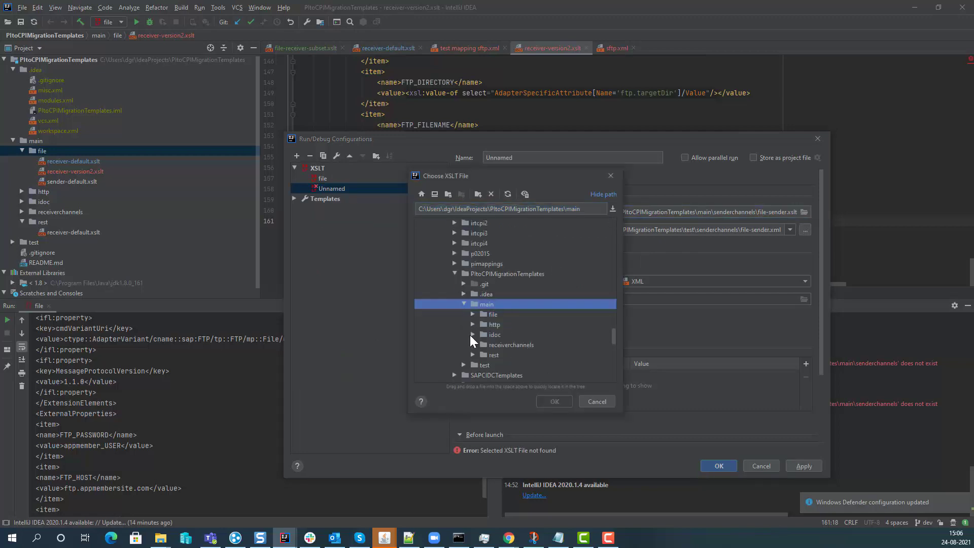
pyautogui.click(474, 314)
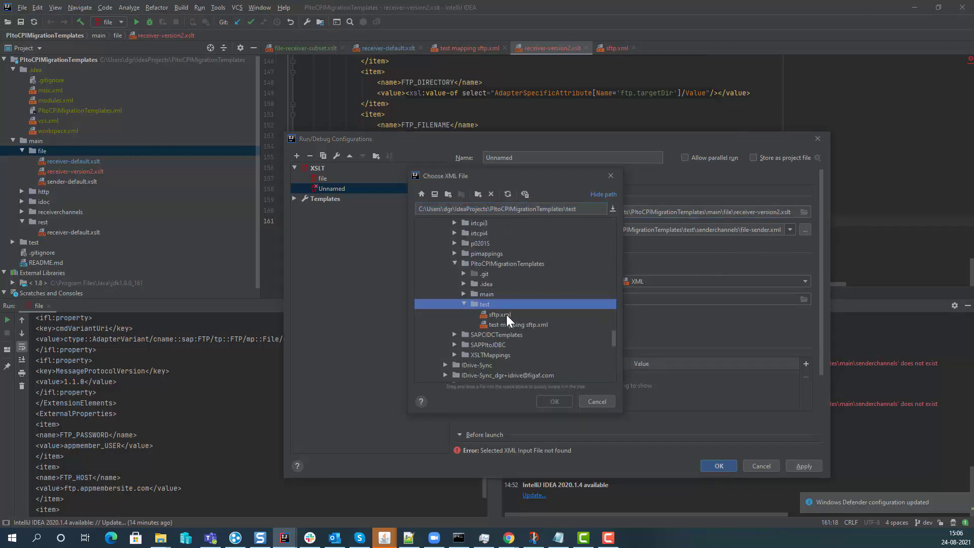
pyautogui.click(499, 313)
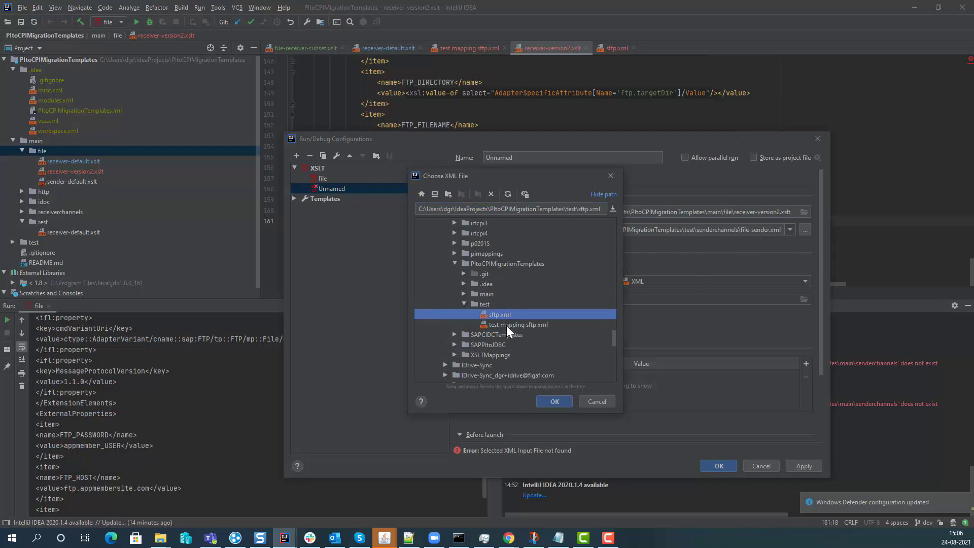
pyautogui.click(553, 401)
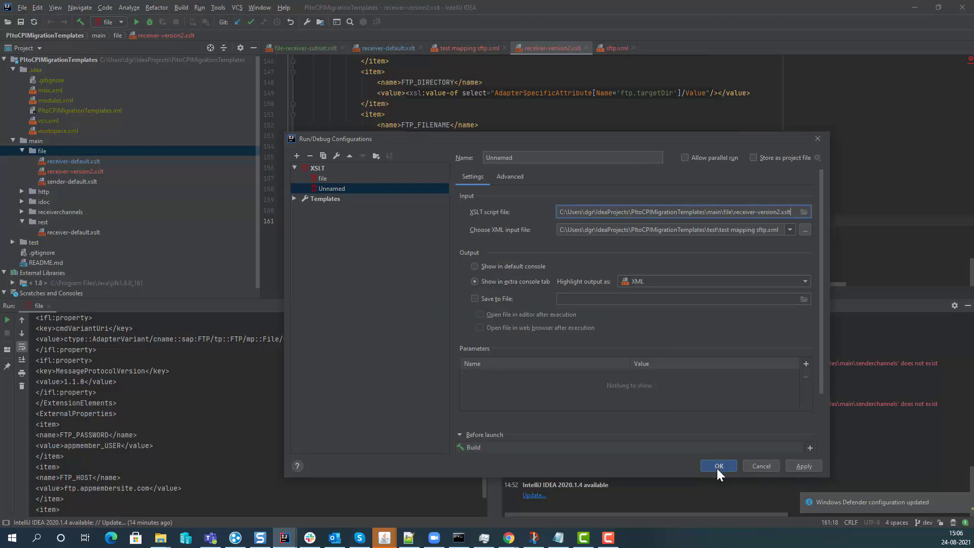
pyautogui.click(718, 466)
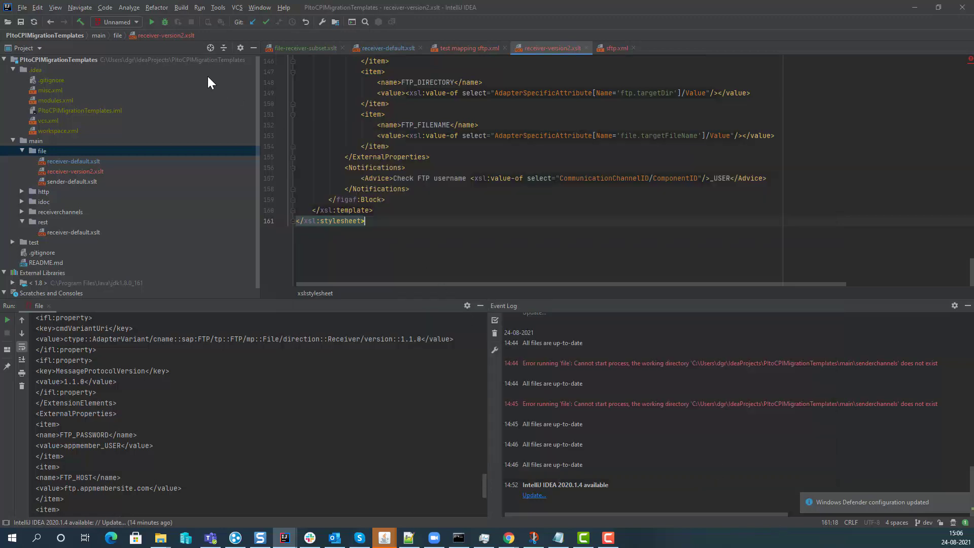
# Run the XSLT configuration and review its output with host ftp.appmembersite.com and 'Check FTP username appmember_USER'.
pyautogui.click(151, 21)
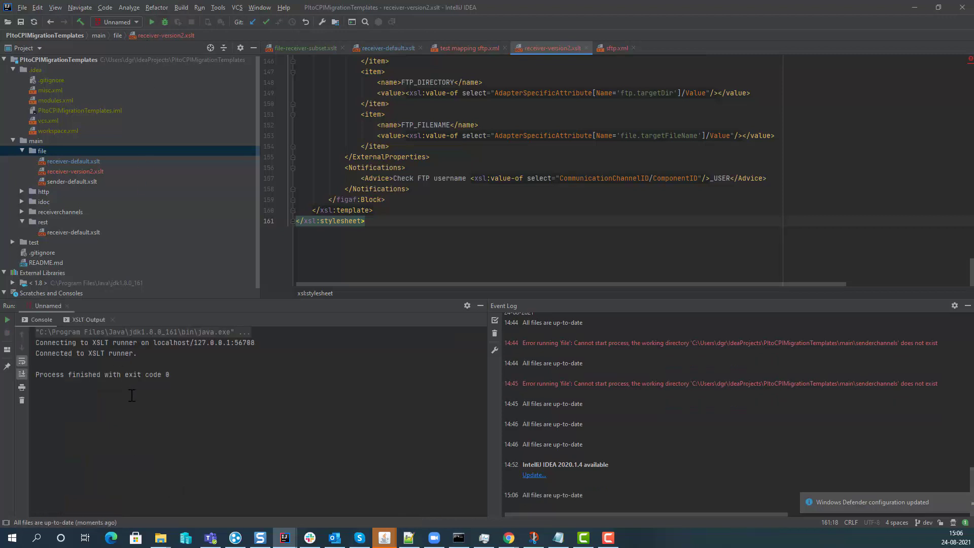
pyautogui.click(88, 319)
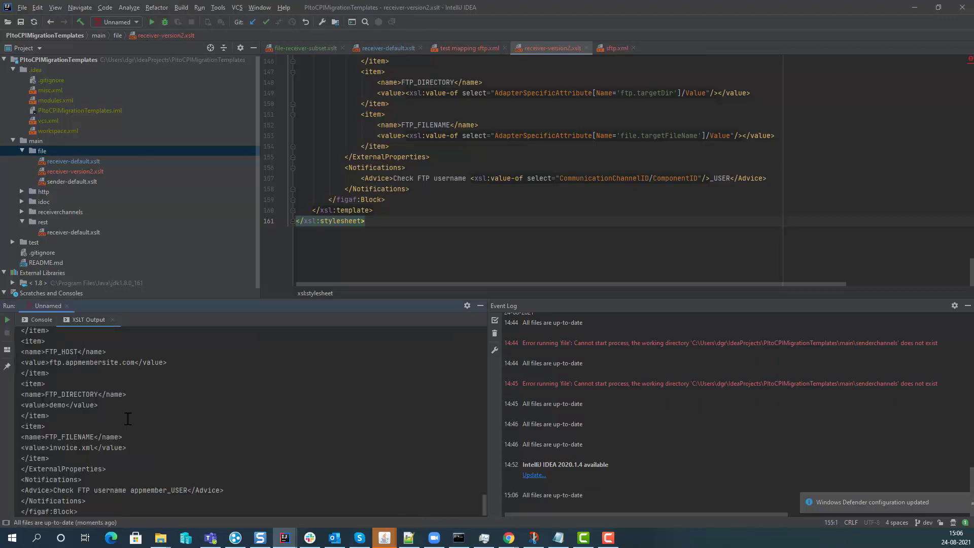
pyautogui.scroll(3)
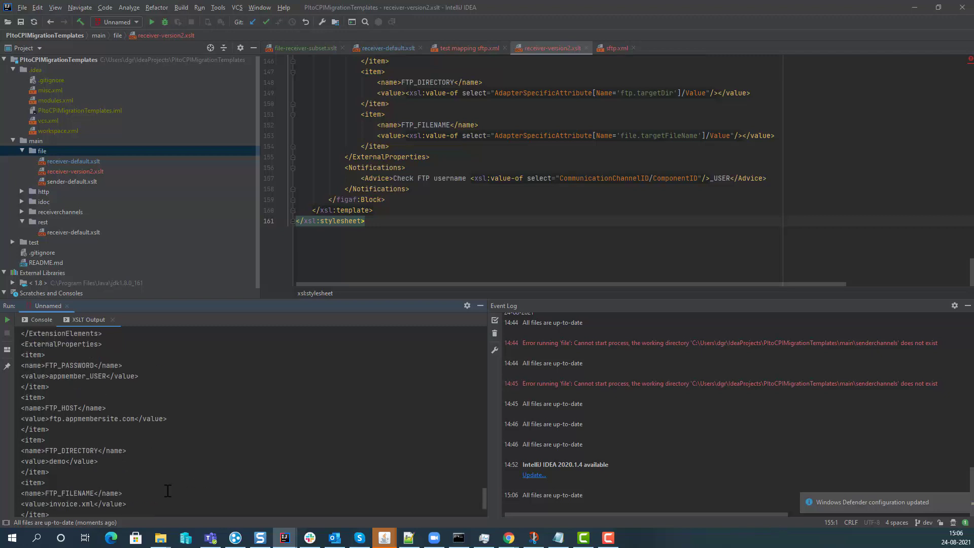
pyautogui.scroll(-3)
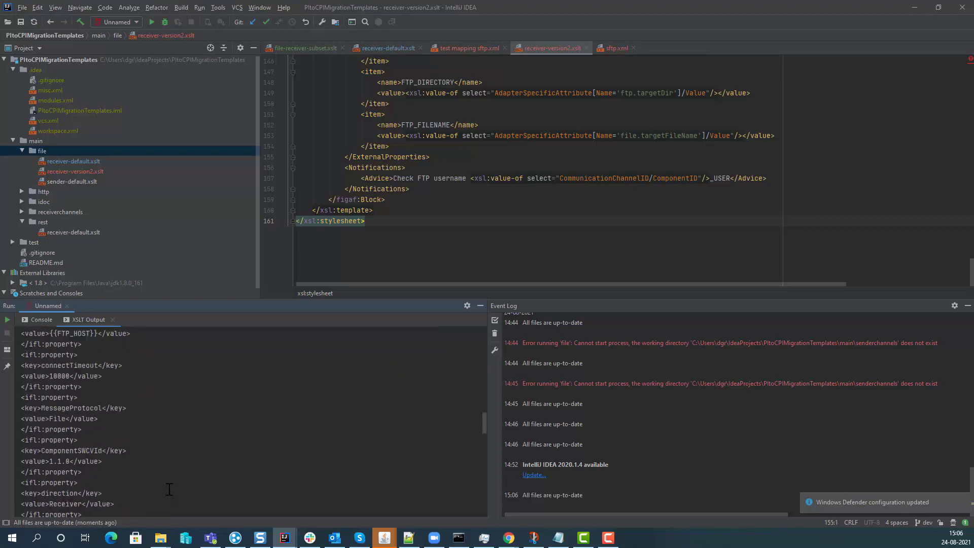
pyautogui.scroll(-3)
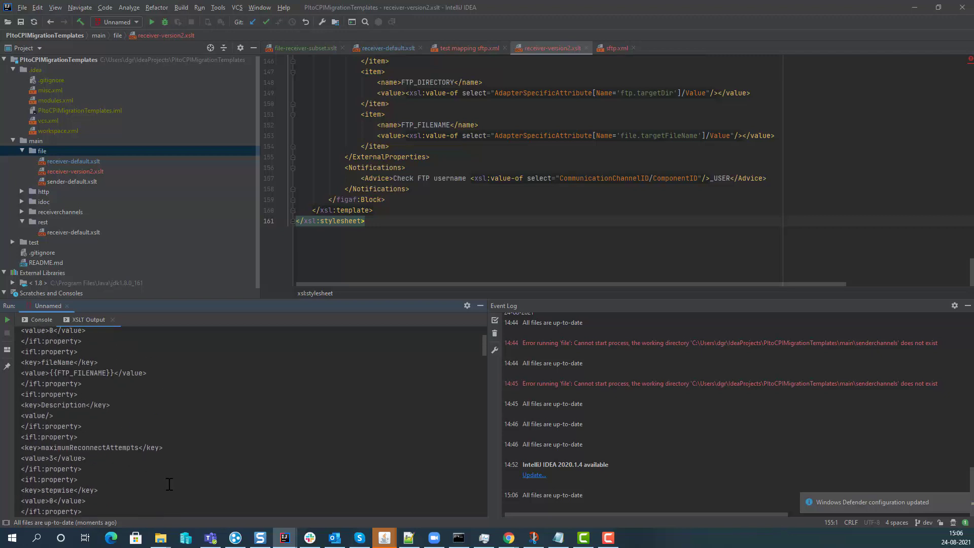